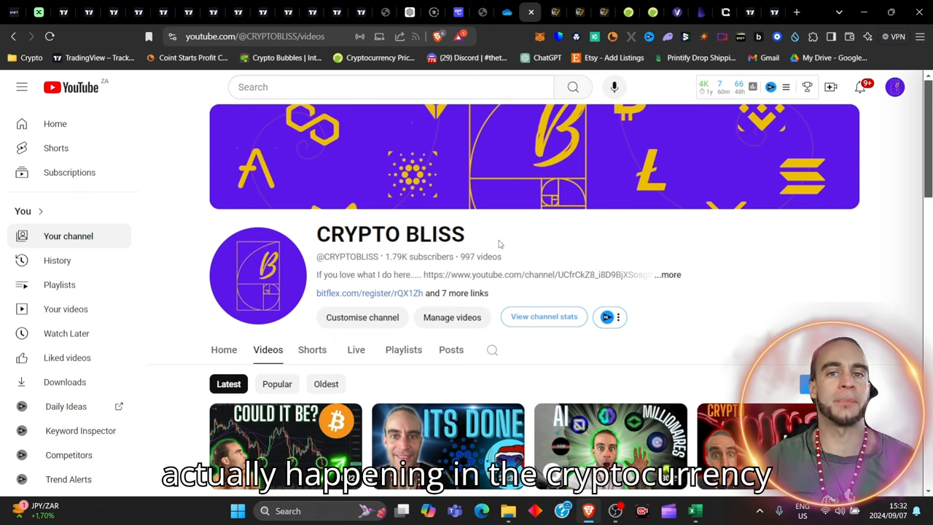
Step: Read down through the opening of the 'Why is Bitcoin price down today?' article
scroll("down", 3)
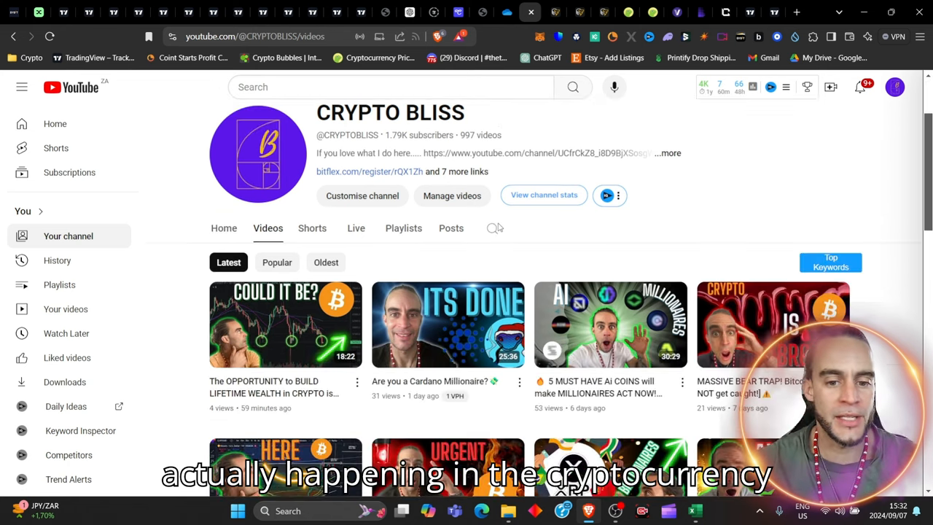
scroll("down", 3)
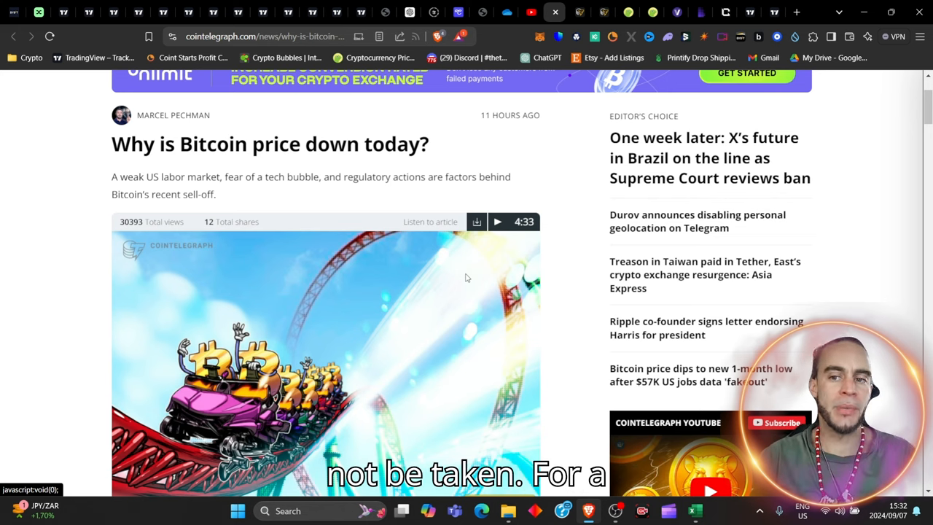
scroll("down", 3)
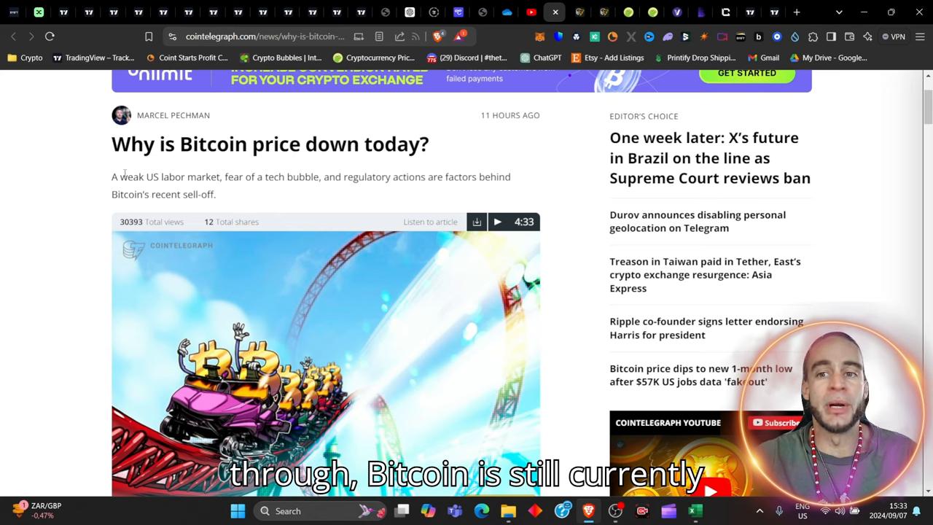
mouse_move(253, 11)
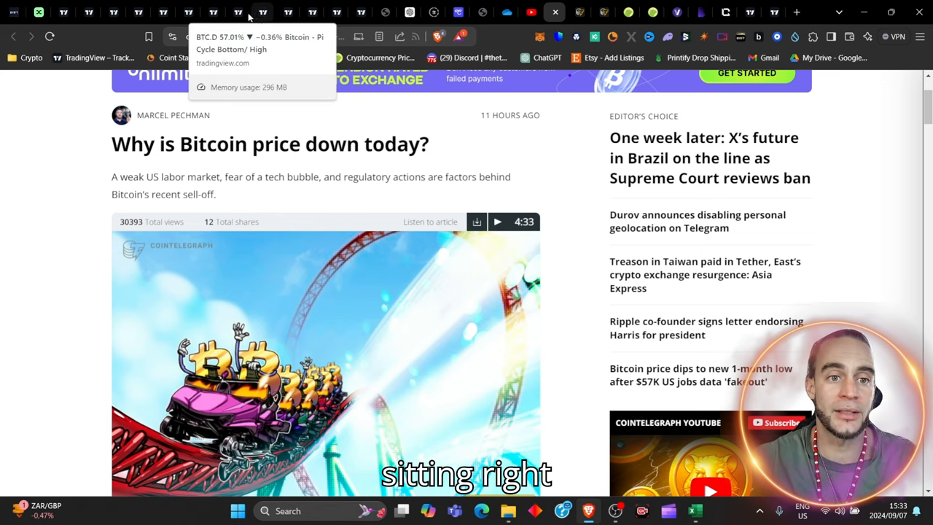
left_click(236, 11)
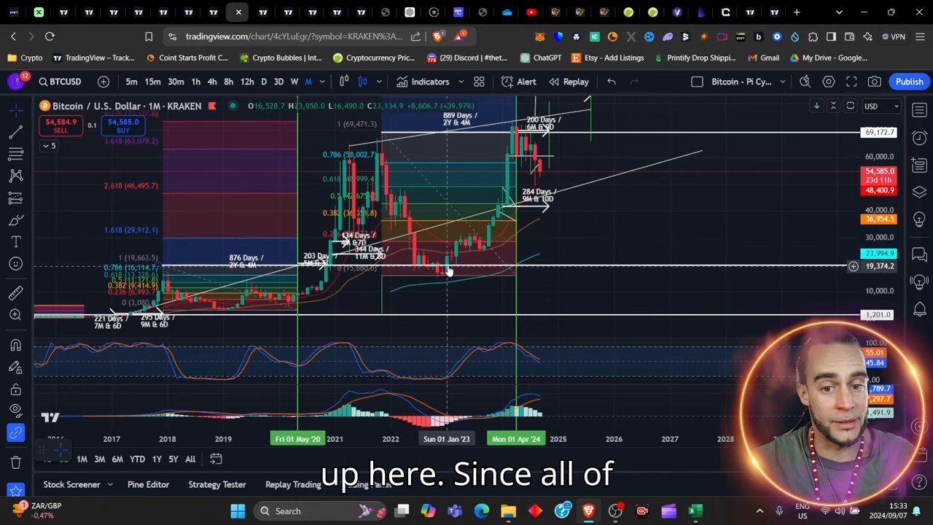
mouse_move(563, 176)
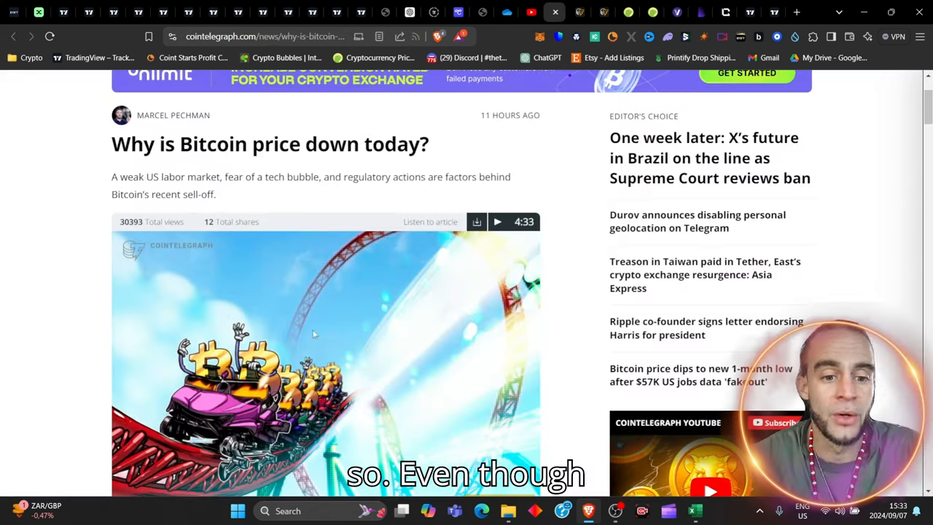
Step: Read through the article's section on US jobs data and tech-bubble fears
scroll("down", 3)
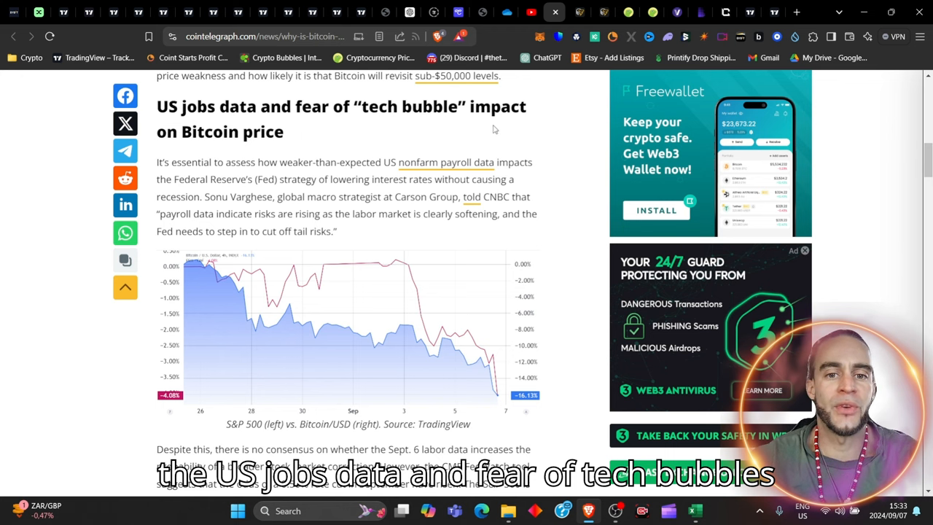
scroll("down", 3)
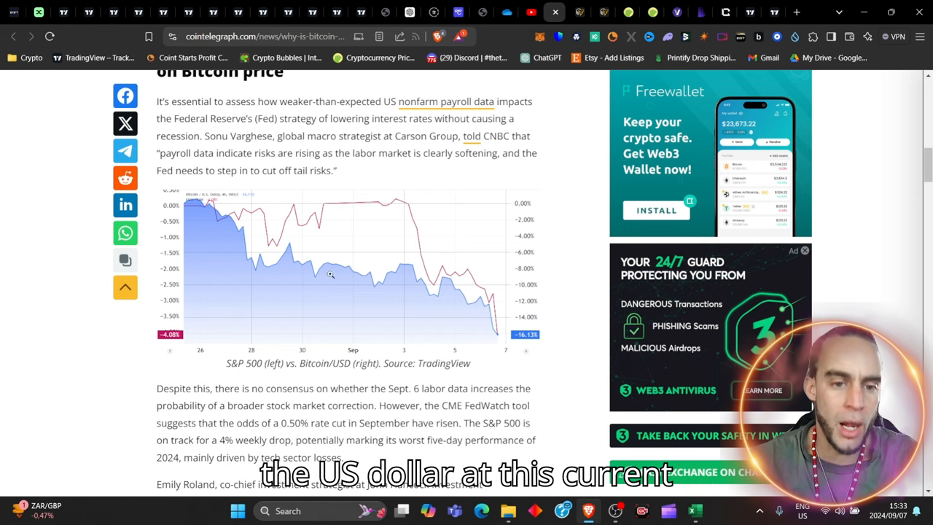
scroll("down", 3)
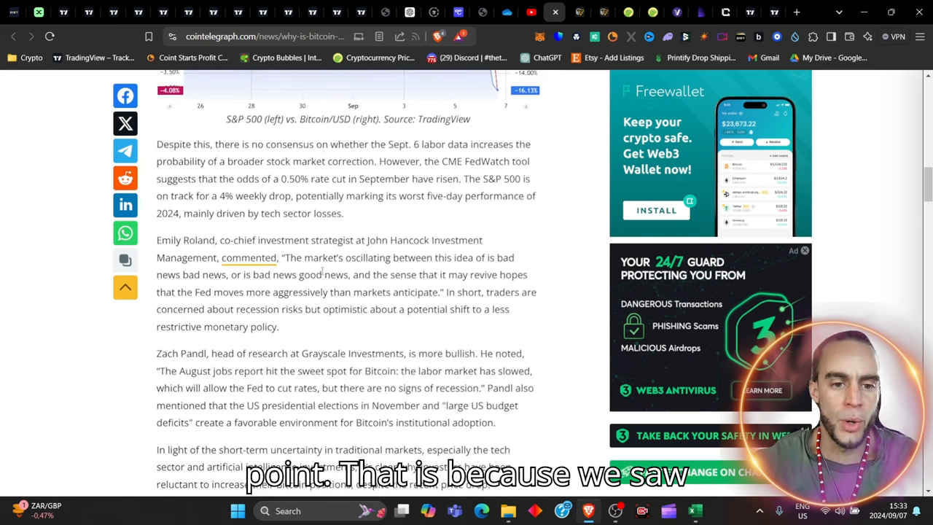
scroll("down", 3)
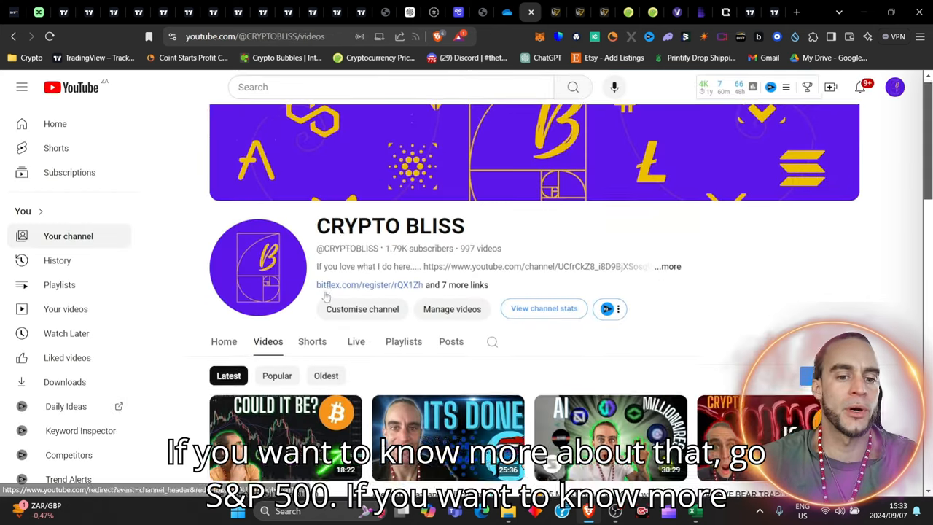
Step: Browse the CRYPTO BLISS channel's latest videos, then return to the Bitcoin price article
scroll("down", 3)
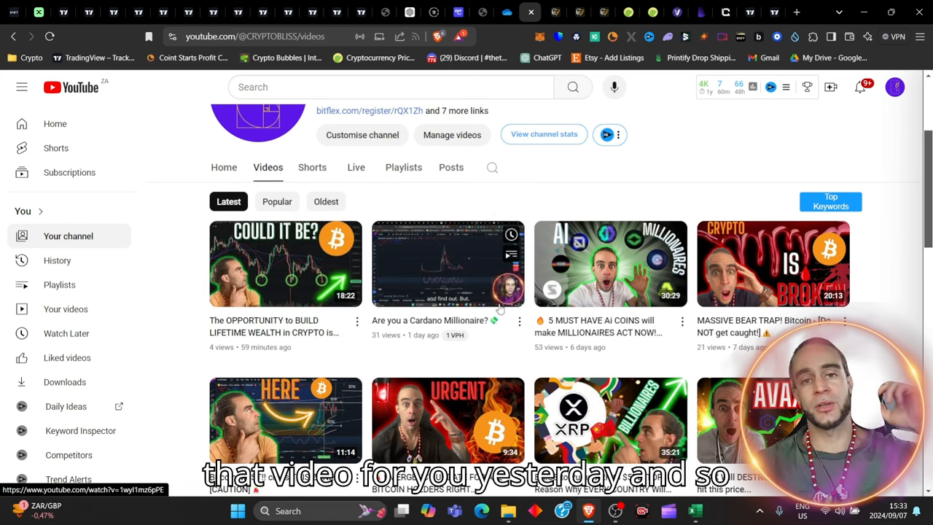
scroll("up", 3)
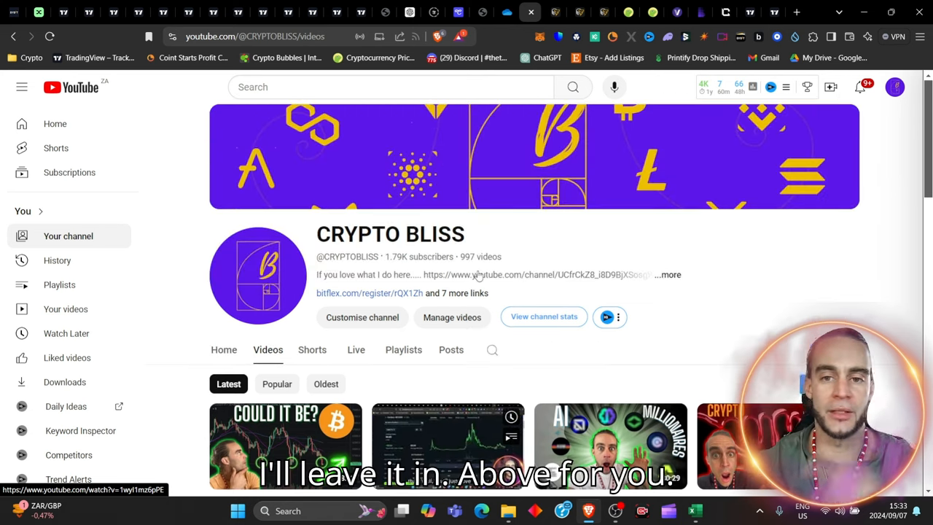
left_click(529, 11)
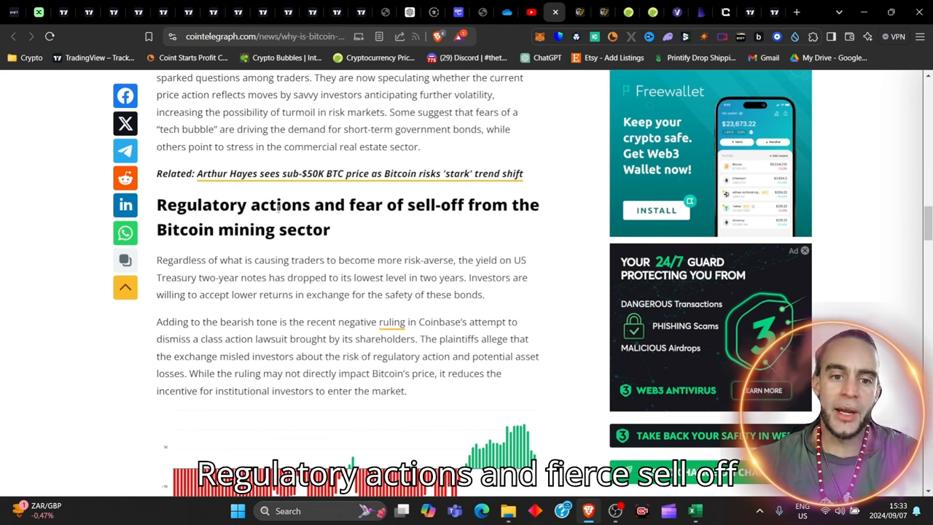
Step: Scroll to the regulatory actions paragraph with the Coinbase ruling link
scroll("down", 3)
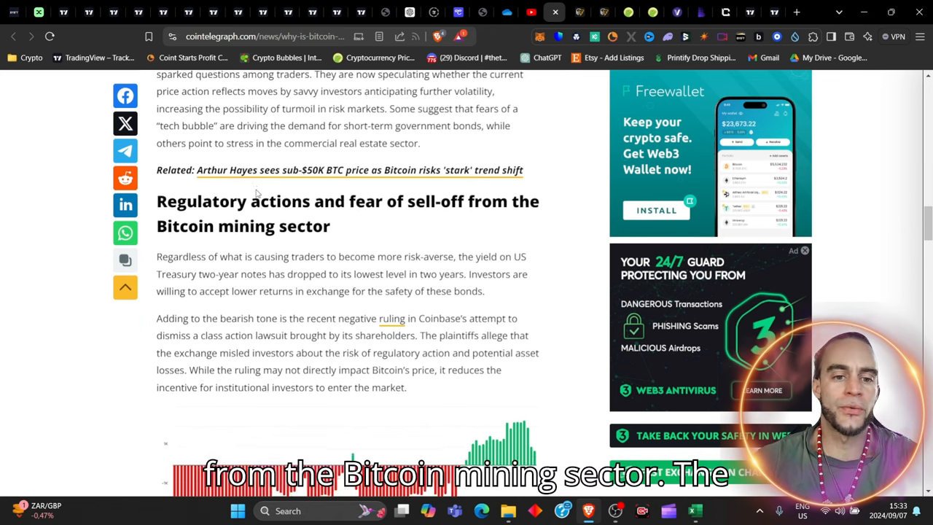
scroll("down", 3)
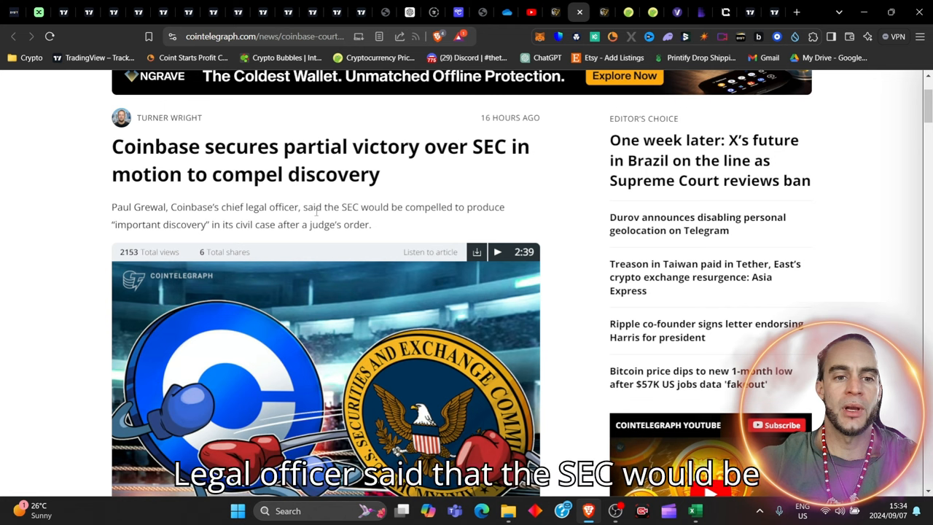
mouse_move(422, 219)
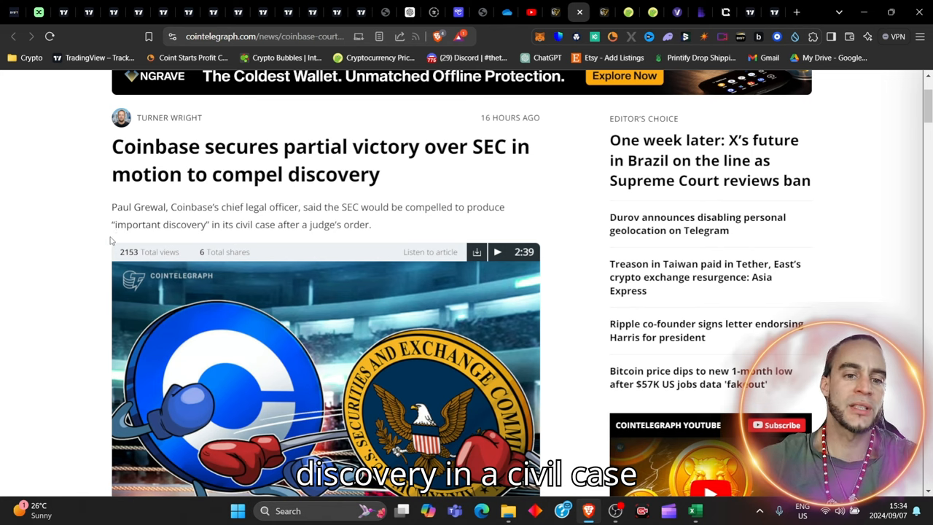
scroll("down", 3)
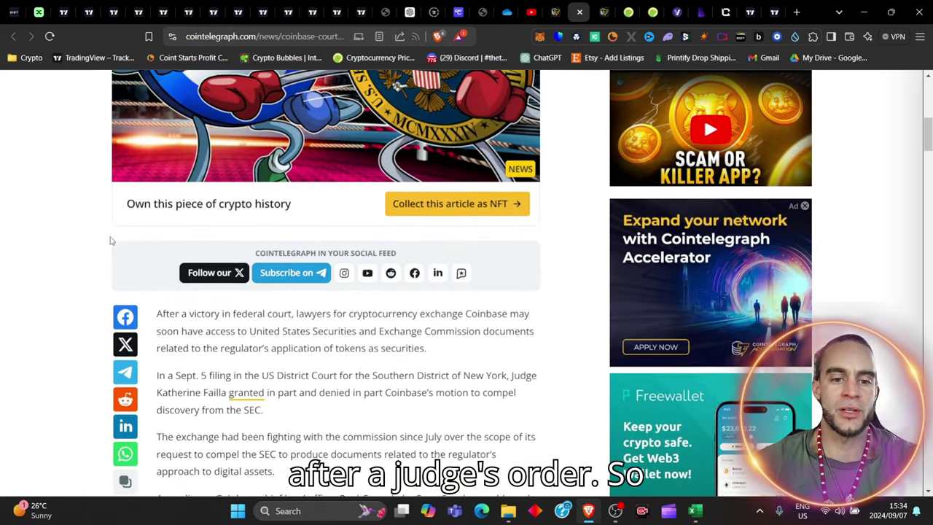
scroll("down", 3)
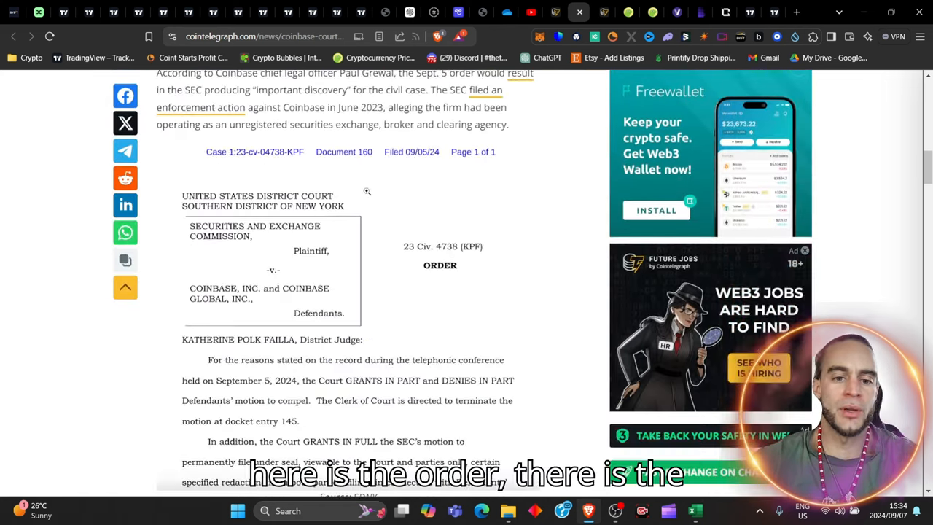
scroll("down", 3)
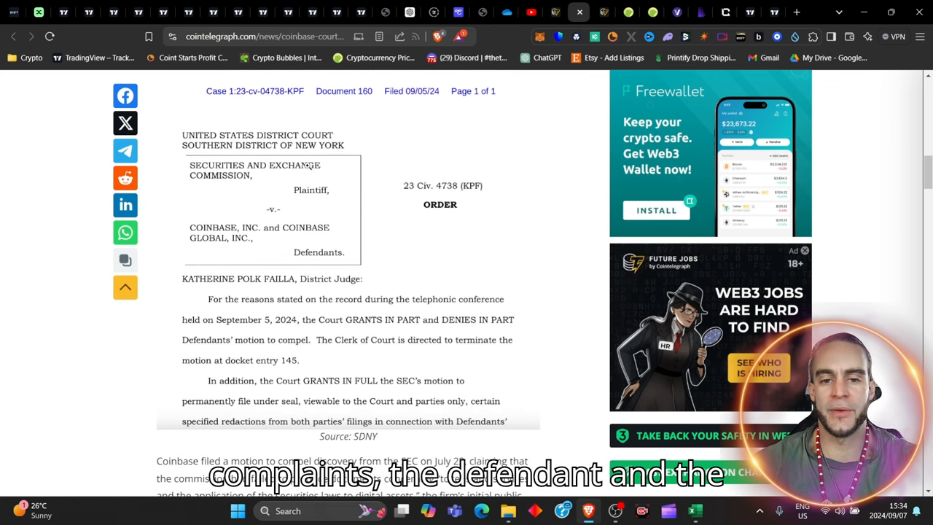
scroll("down", 3)
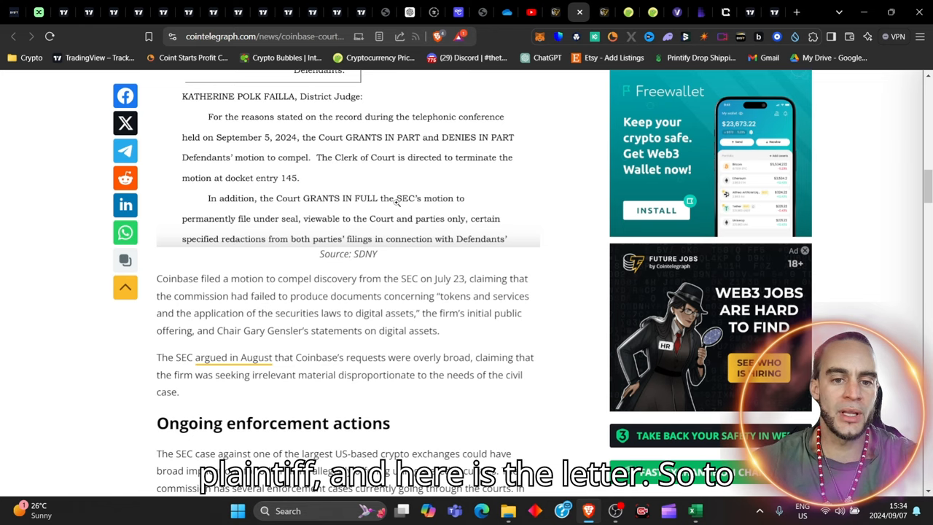
scroll("down", 3)
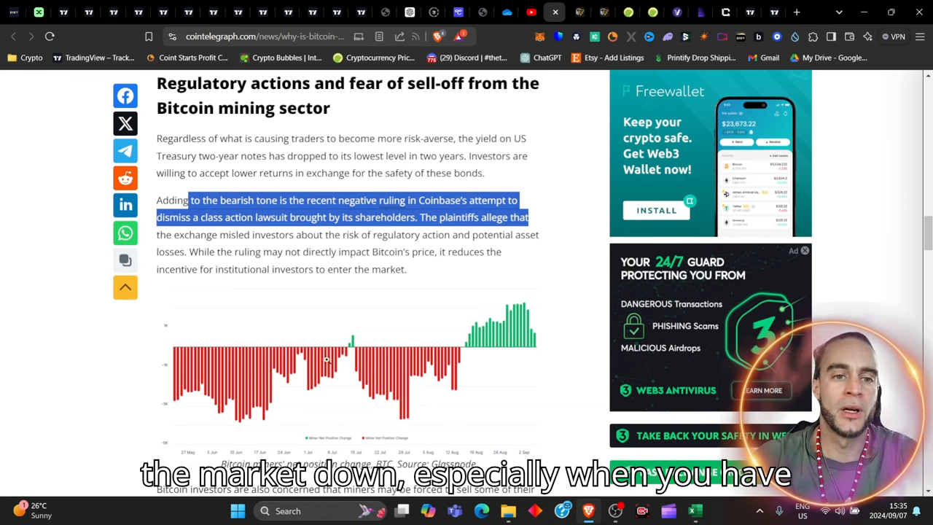
Step: Read the miner sell-off section down to the Glassnode miners' net position change chart
scroll("down", 3)
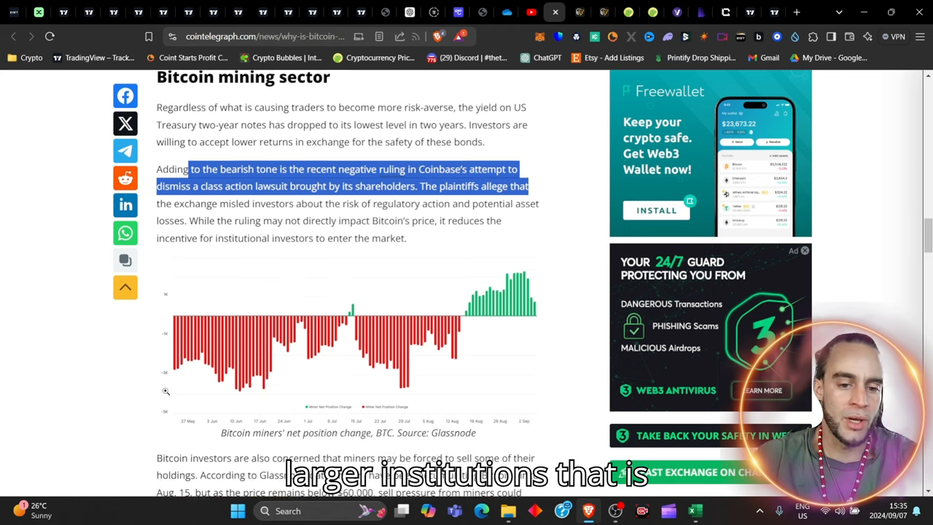
scroll("down", 3)
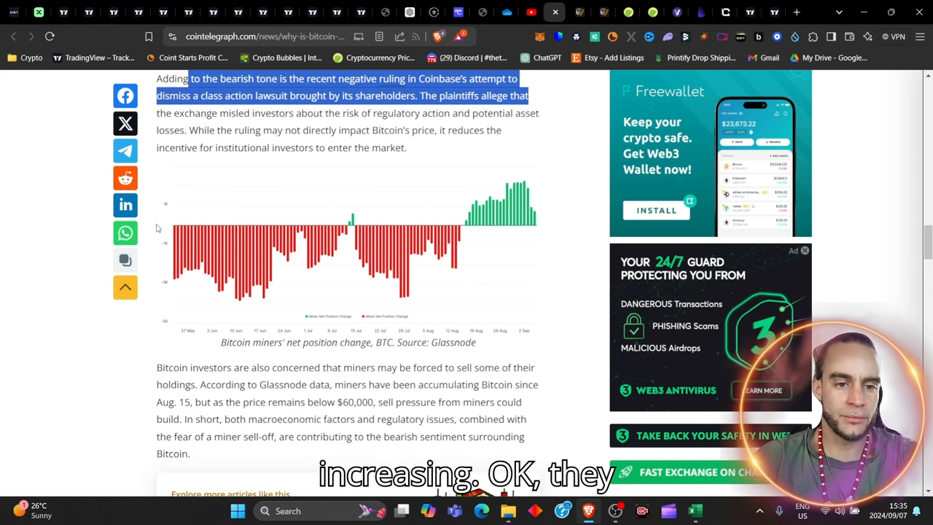
scroll("down", 3)
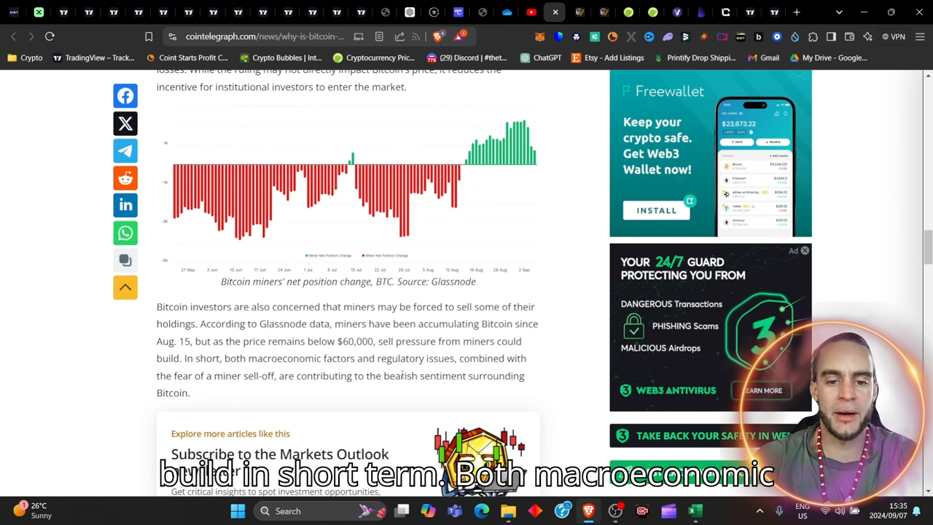
scroll("down", 3)
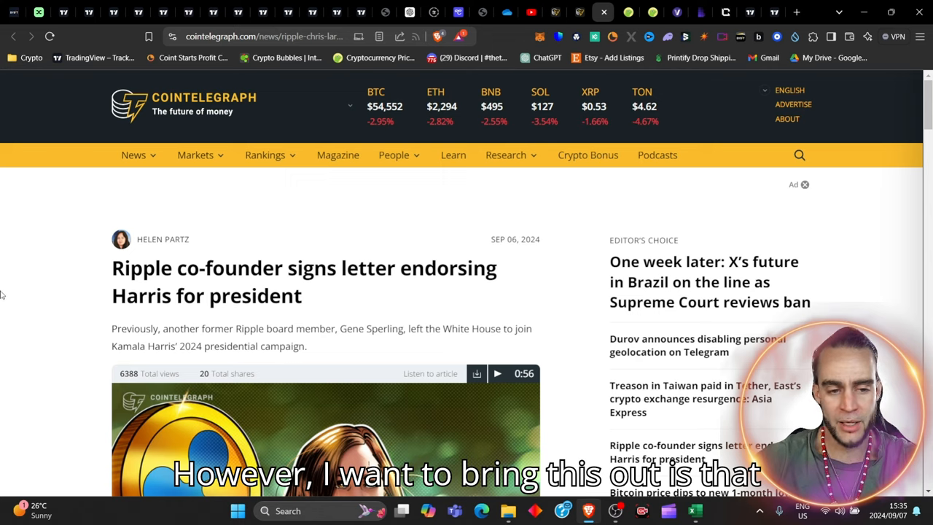
Step: Read the Ripple co-founder Harris endorsement article through its opening lines
scroll("down", 3)
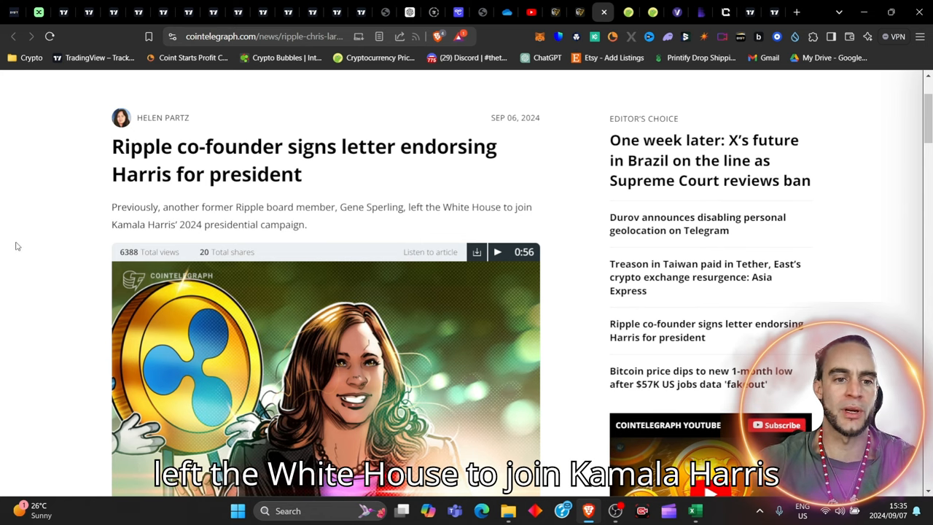
scroll("down", 3)
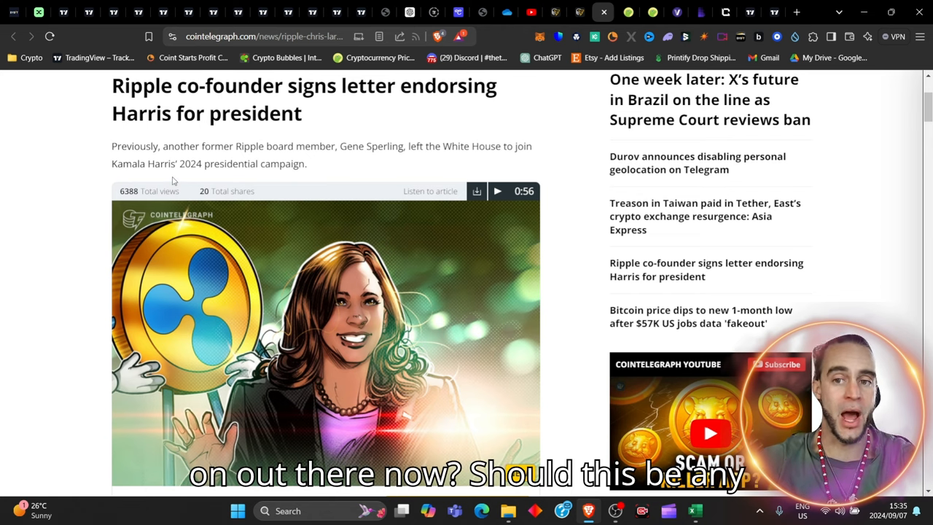
scroll("up", 3)
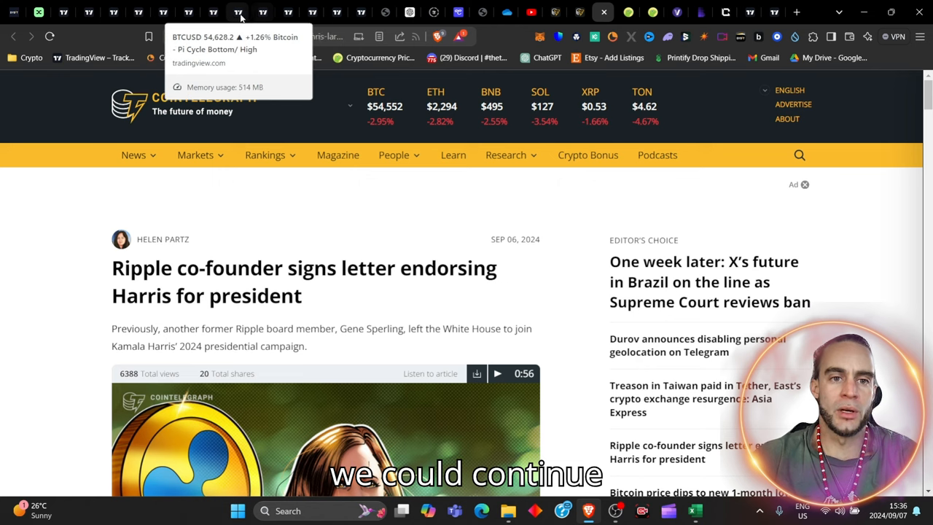
Step: Switch to the BTCUSD TradingView chart tab
left_click(237, 12)
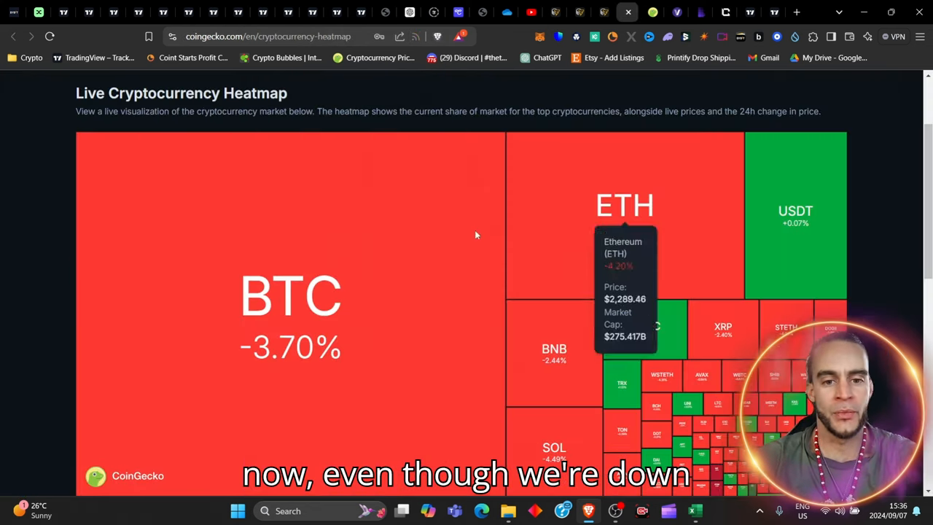
mouse_move(382, 319)
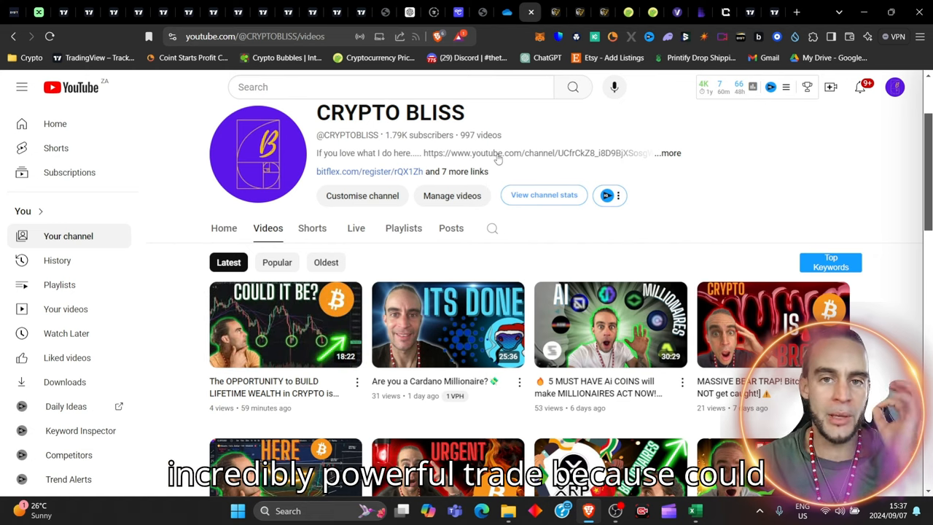
scroll("down", 3)
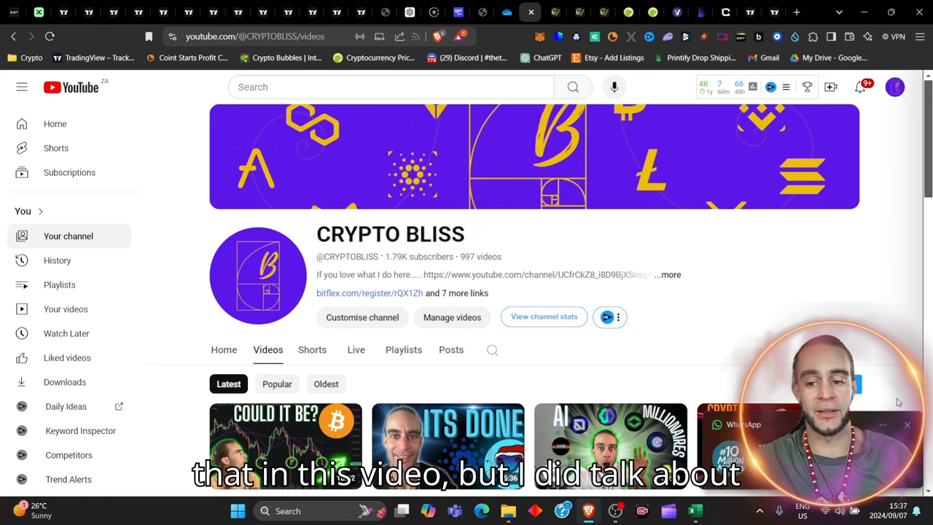
scroll("down", 3)
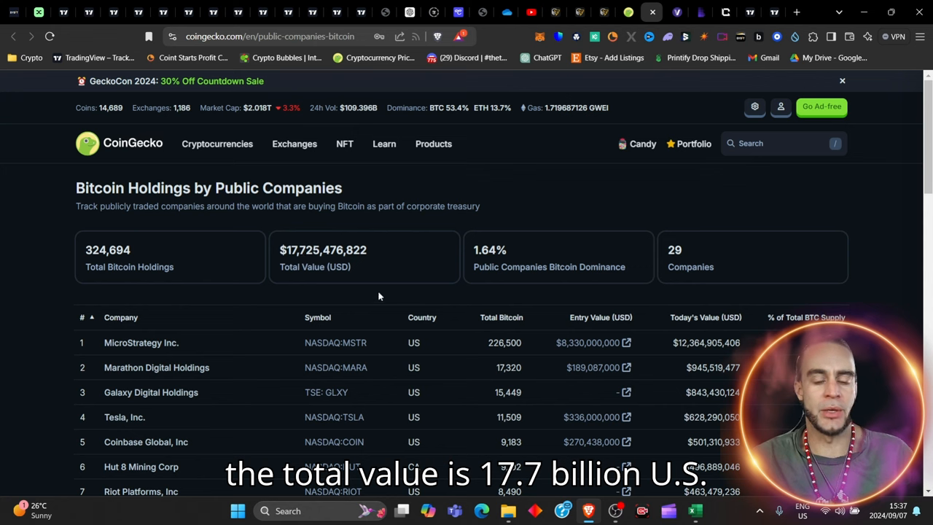
mouse_move(510, 266)
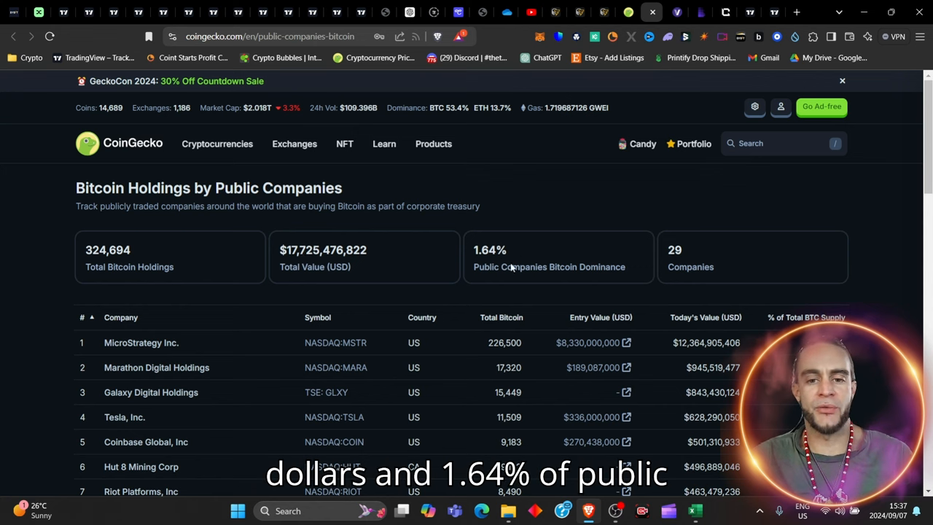
mouse_move(651, 239)
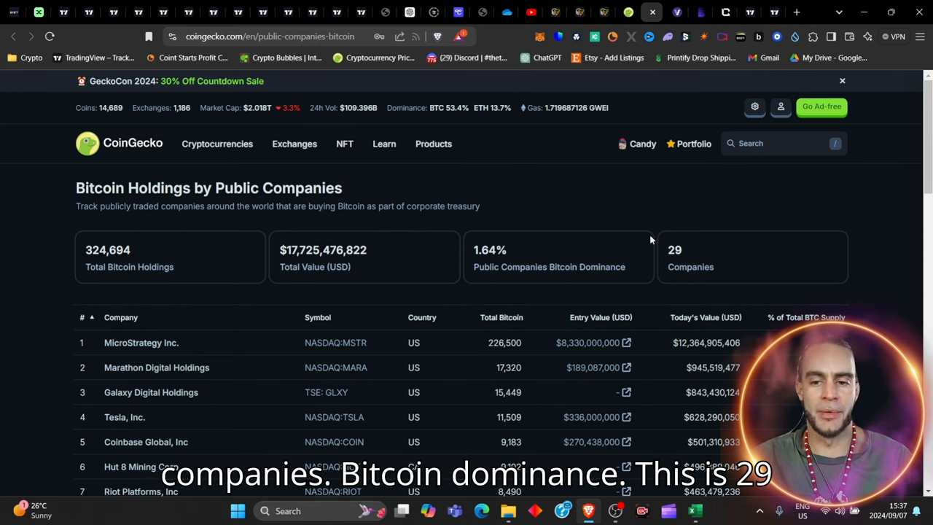
Step: Scroll down the public-company Bitcoin holdings table past MicroStrategy's roughly $12.4 billion row
scroll("down", 3)
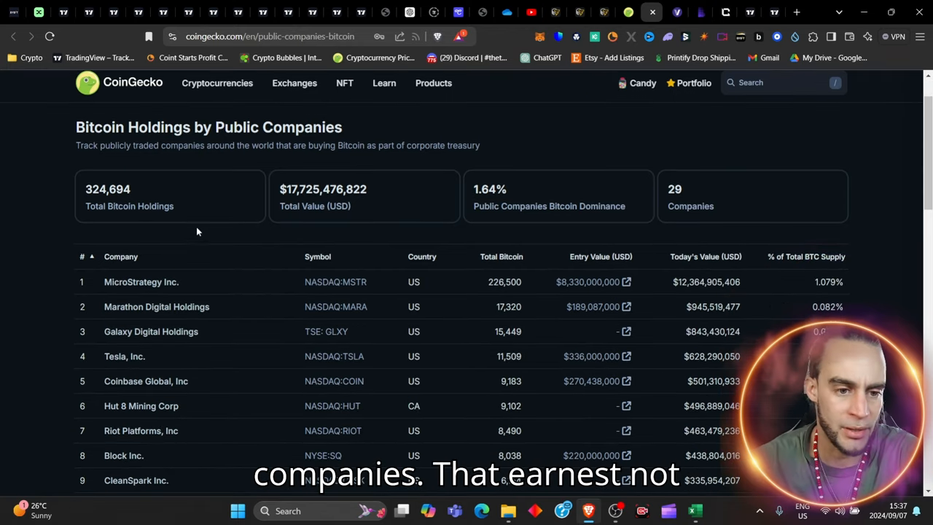
scroll("down", 3)
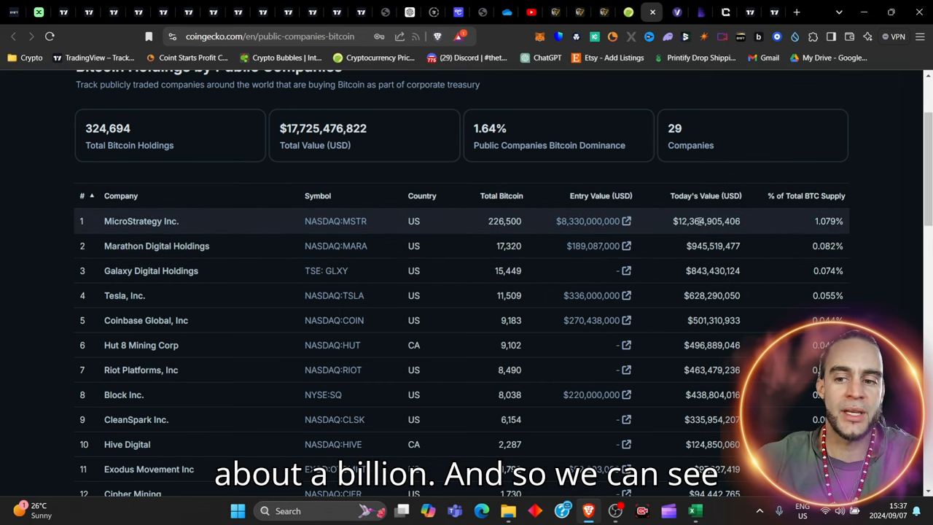
mouse_move(787, 172)
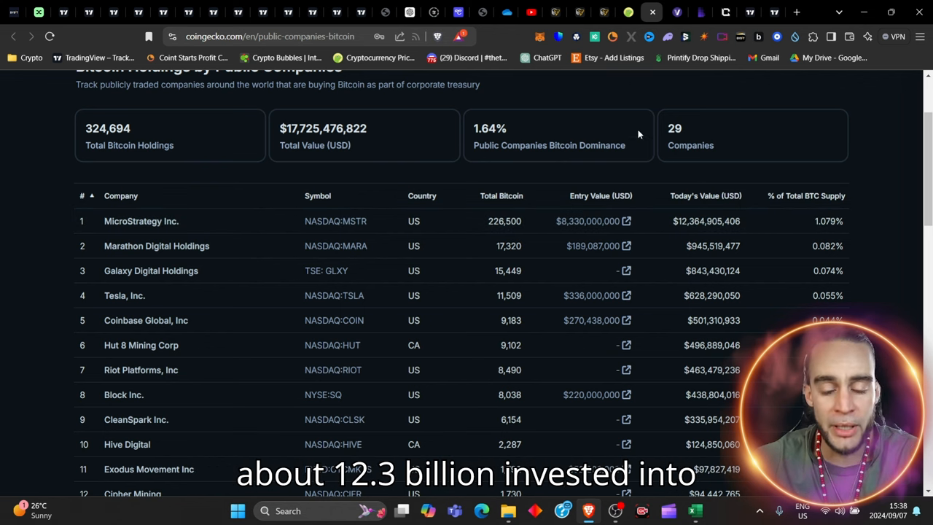
mouse_move(481, 225)
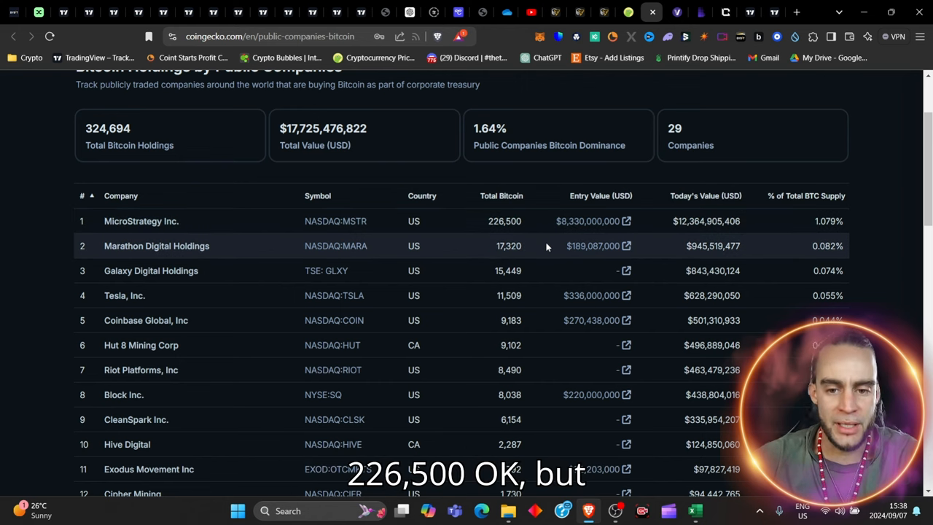
mouse_move(697, 248)
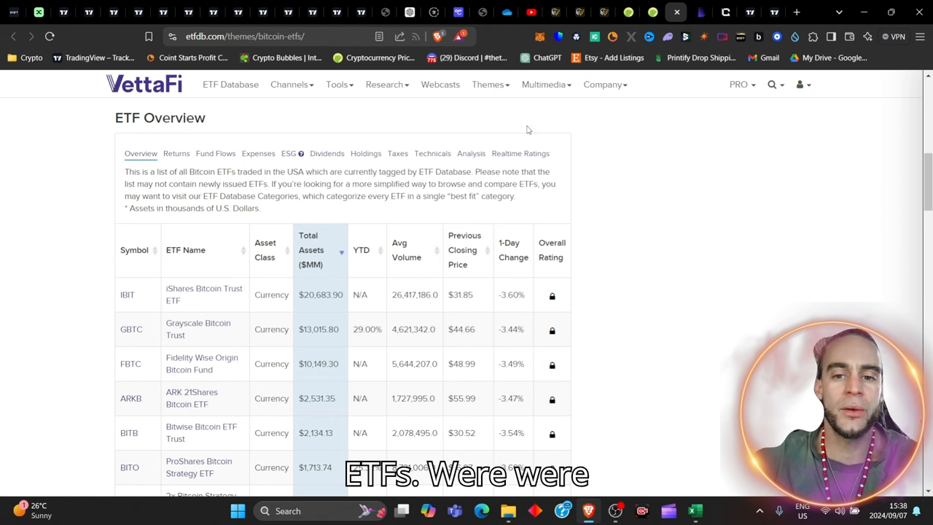
mouse_move(651, 187)
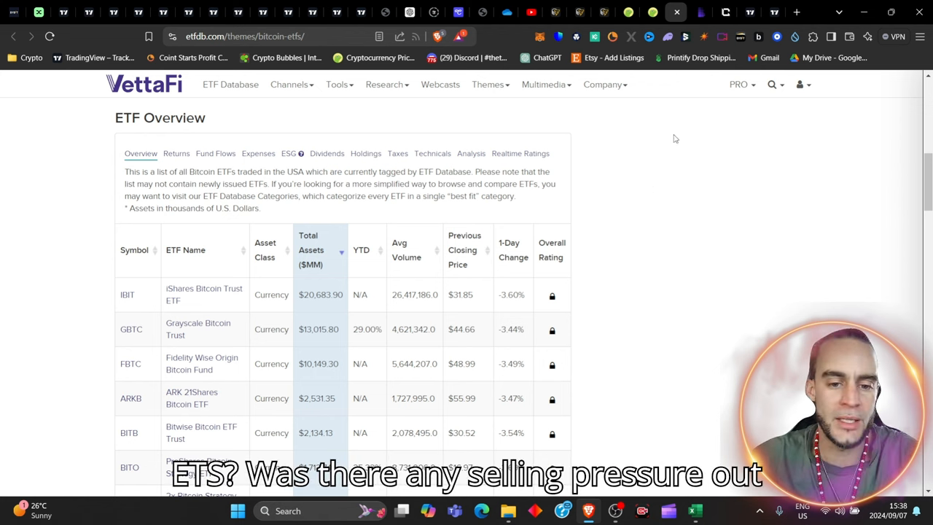
Step: Read down VettaFi's ETF Overview table of US Bitcoin ETFs ranked by total assets
scroll("down", 3)
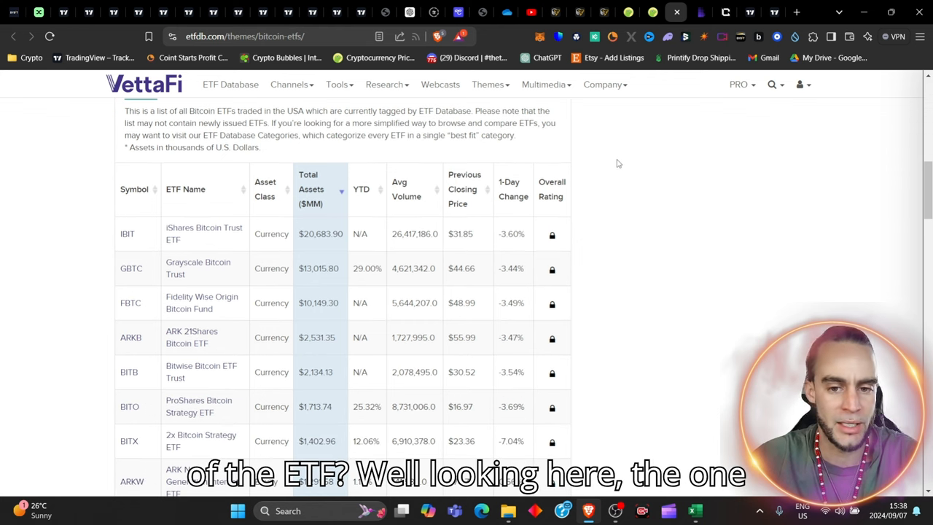
mouse_move(513, 241)
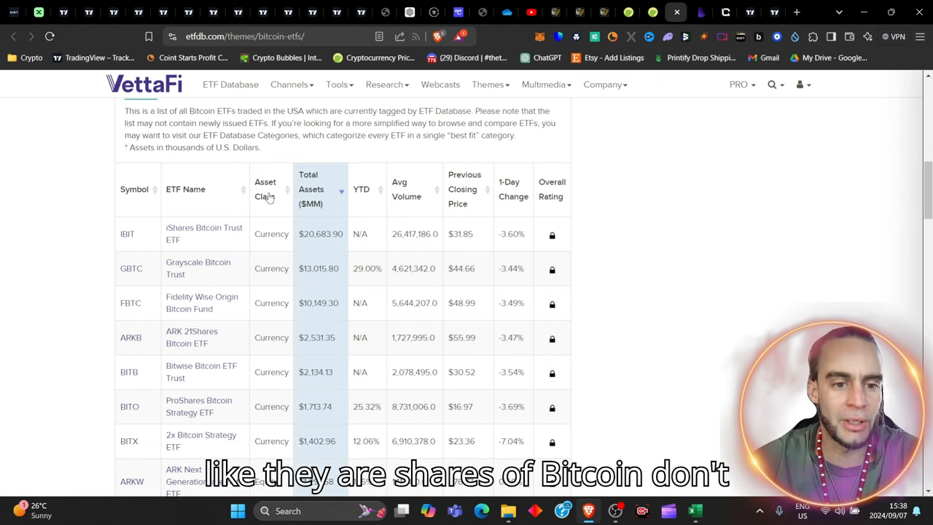
mouse_move(390, 181)
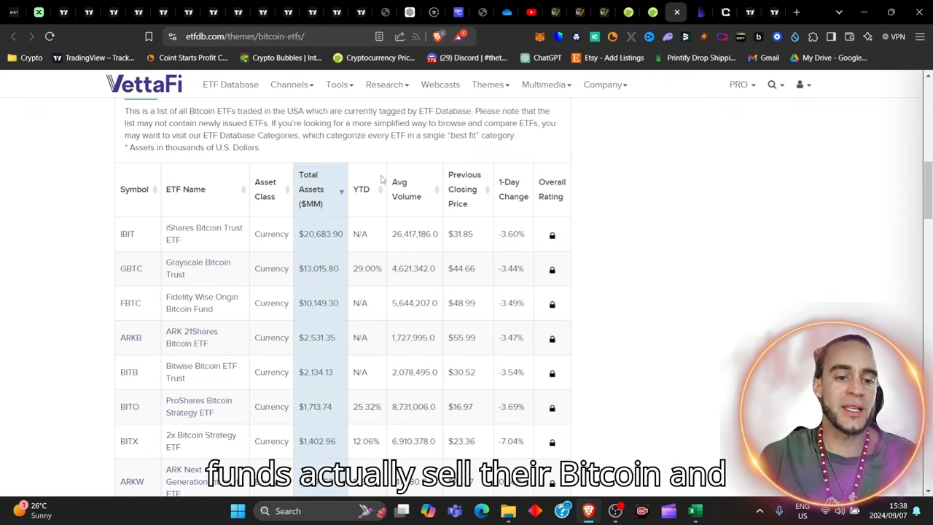
scroll("down", 3)
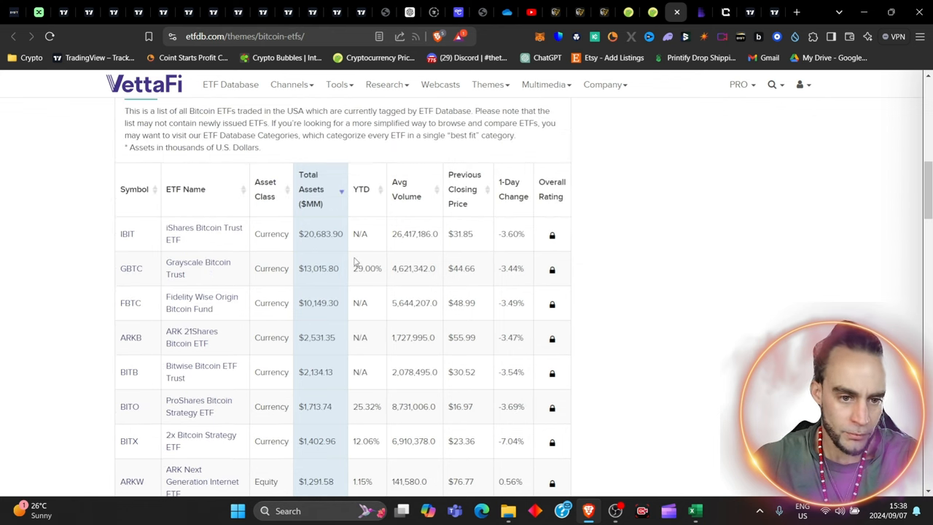
scroll("down", 3)
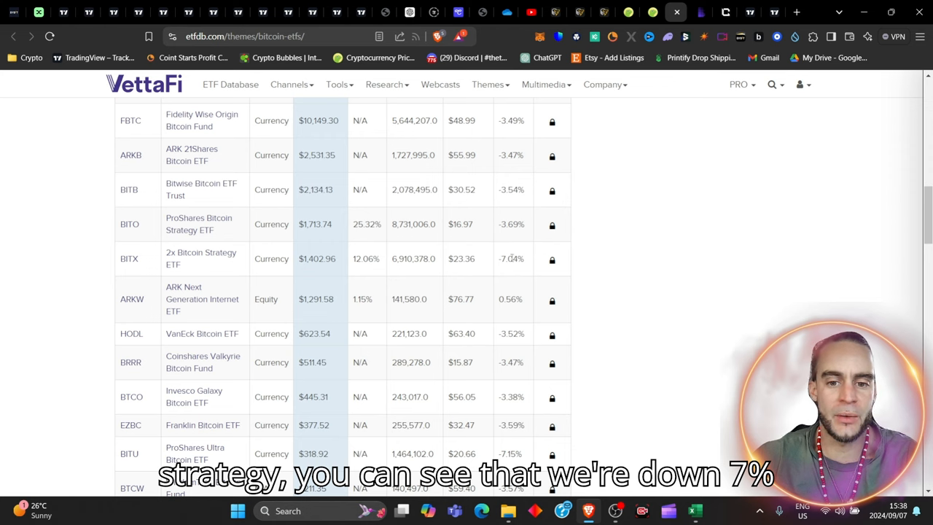
scroll("up", 3)
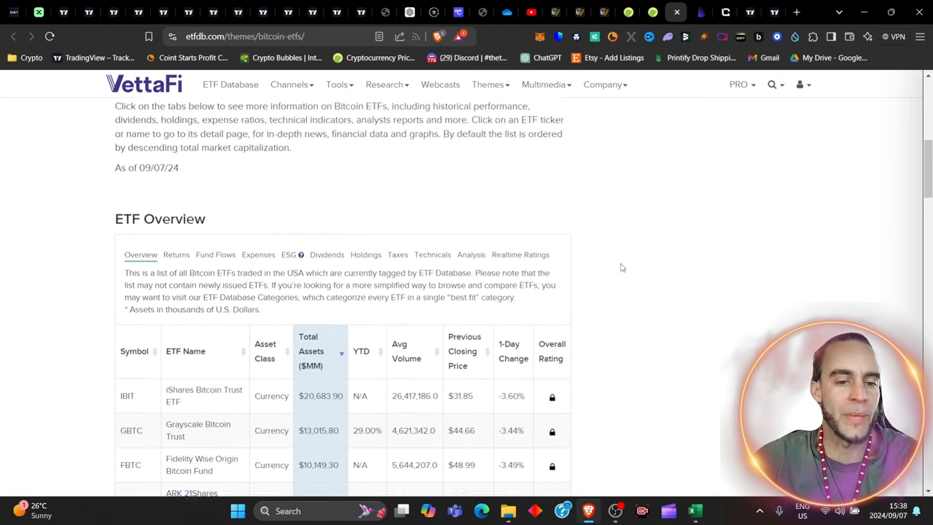
scroll("down", 3)
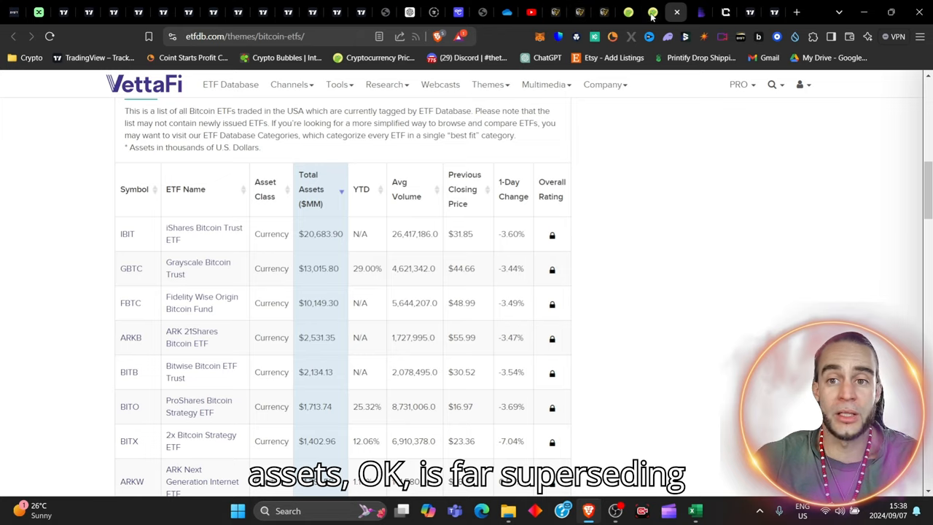
Step: Briefly check the public-company holdings page, then review the ETF overview table again
left_click(654, 11)
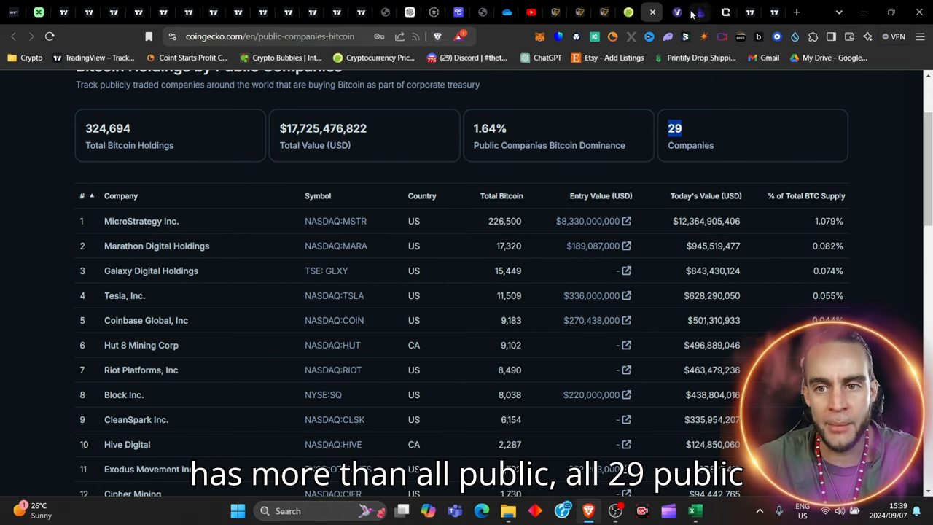
left_click(698, 11)
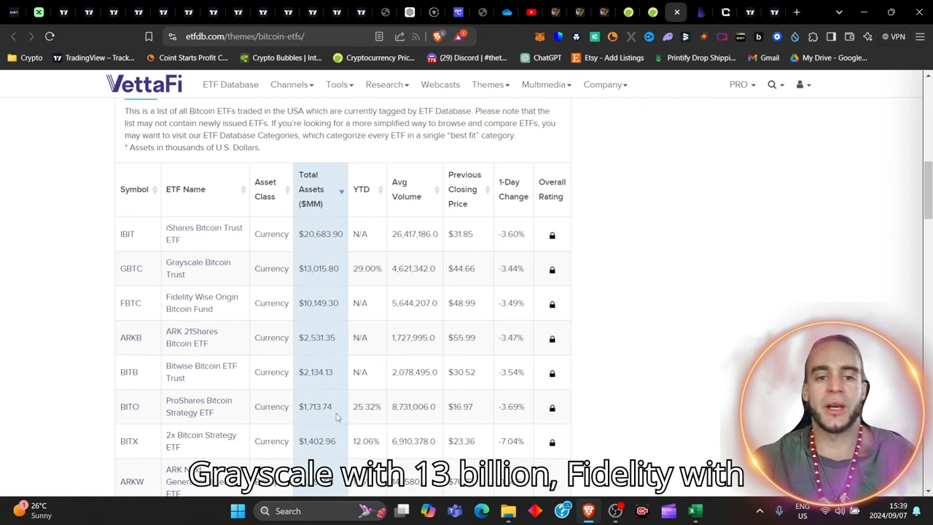
mouse_move(306, 367)
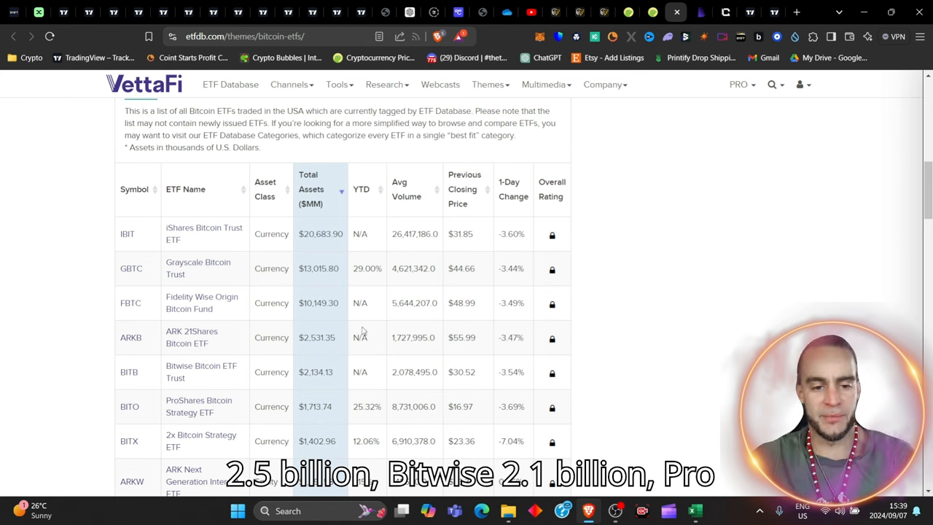
scroll("down", 3)
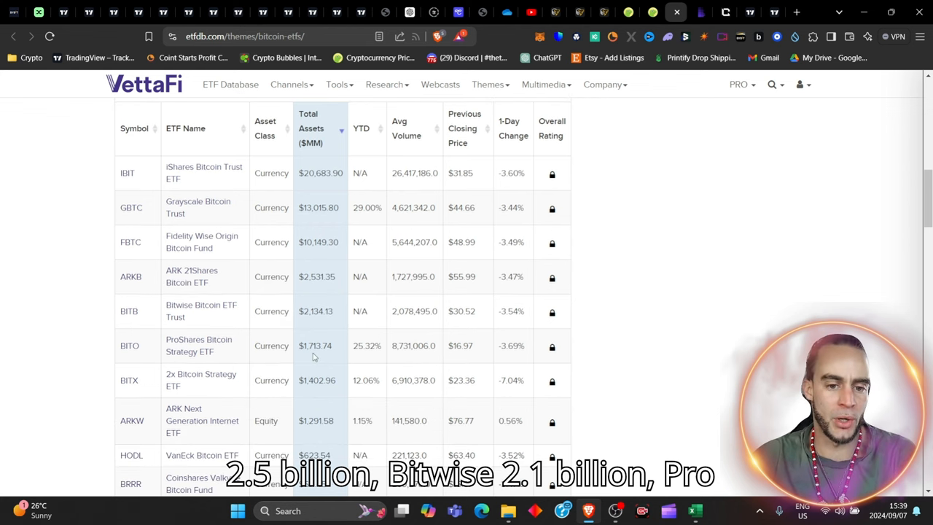
scroll("down", 3)
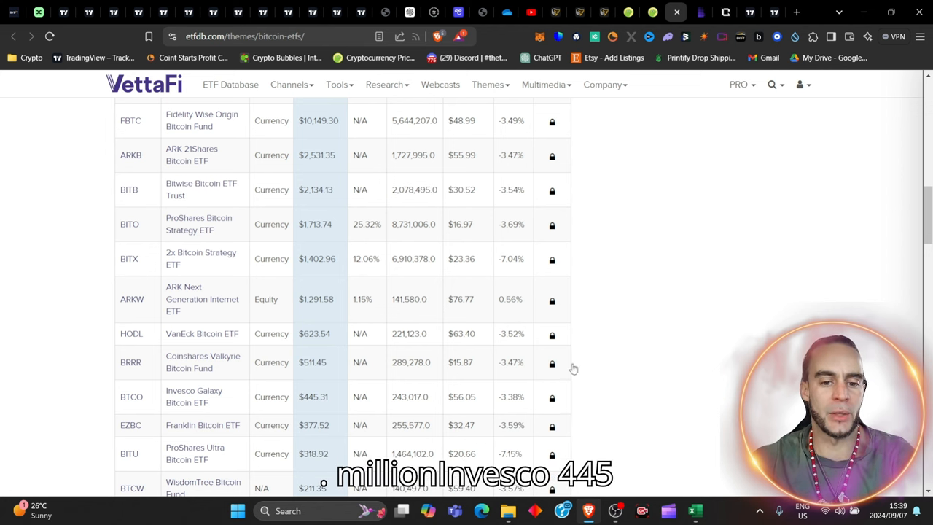
scroll("down", 3)
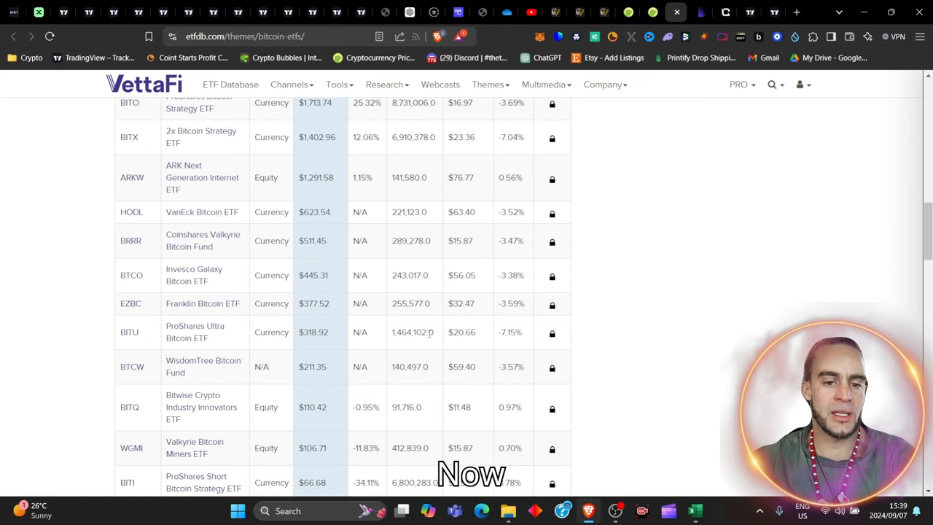
scroll("up", 3)
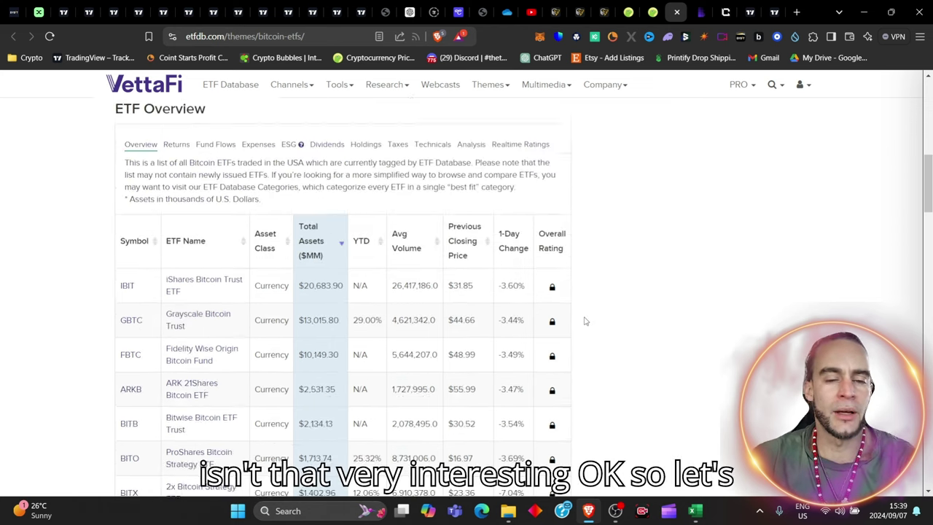
scroll("up", 3)
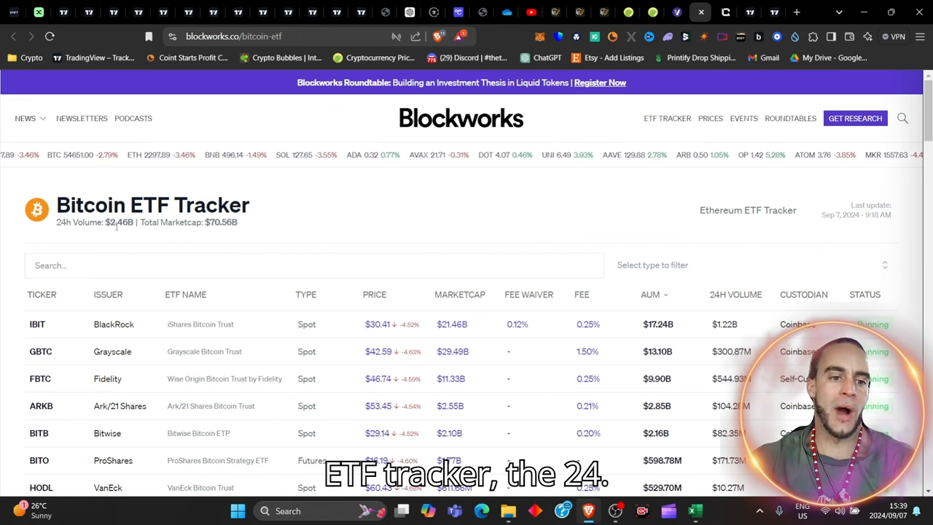
Step: Highlight the Bitcoin ETFs' total market cap figure and read the fund list to the smallest funds
double_click(119, 221)
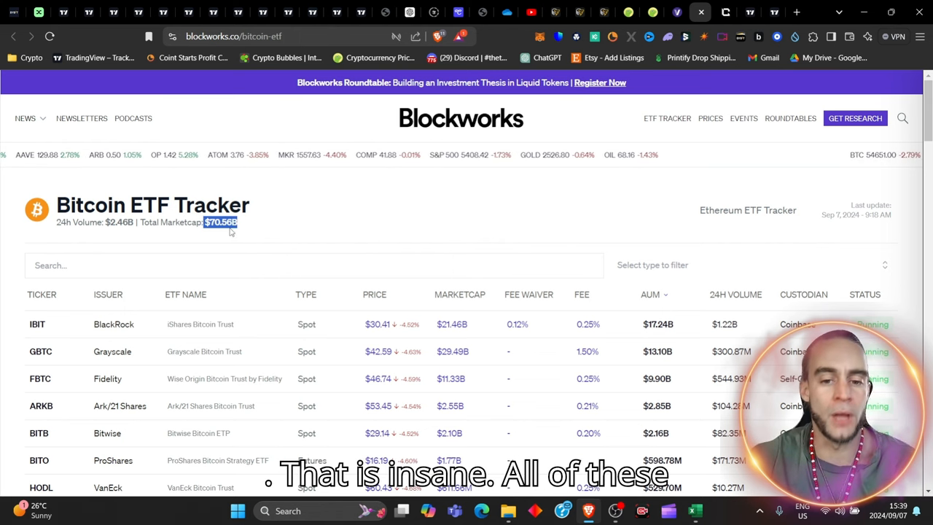
scroll("down", 3)
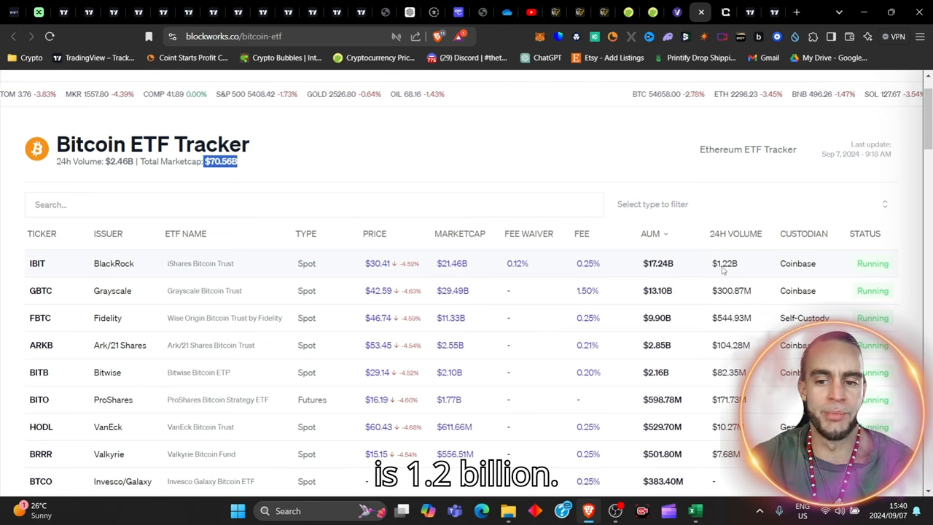
scroll("down", 3)
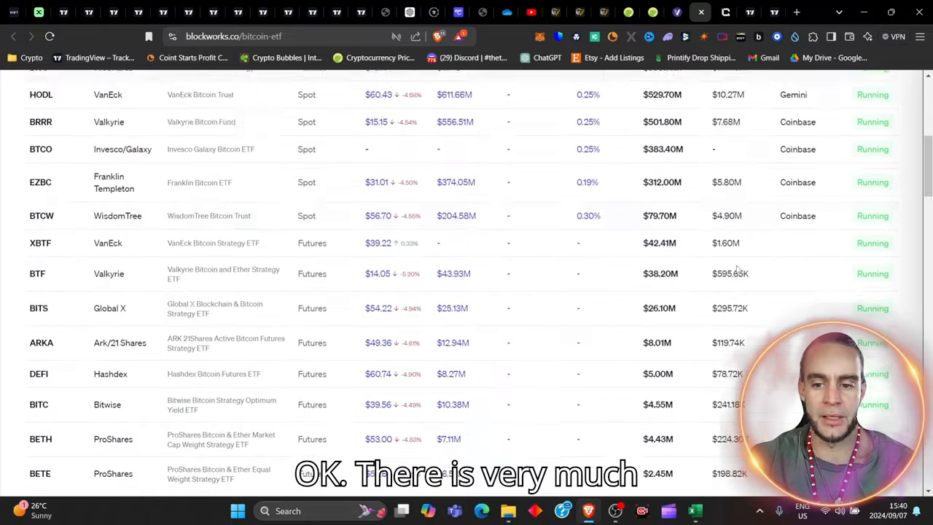
scroll("down", 3)
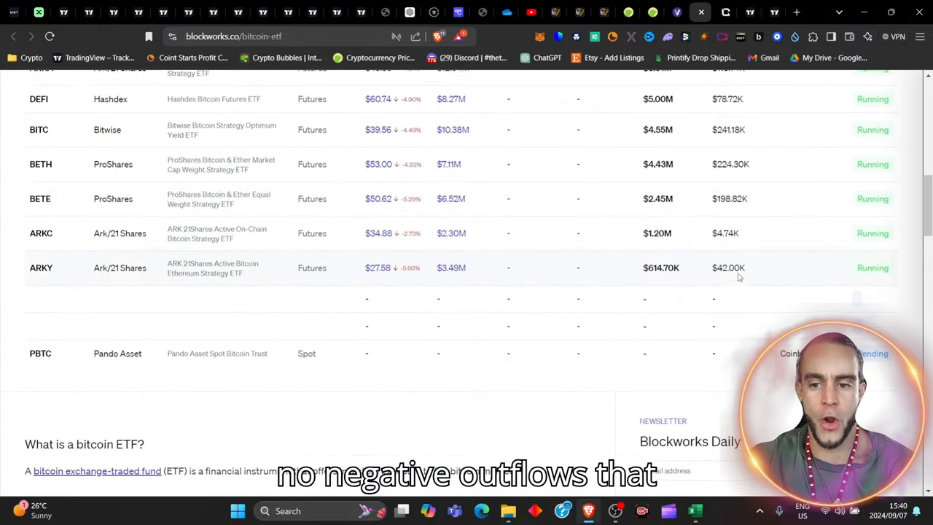
scroll("up", 3)
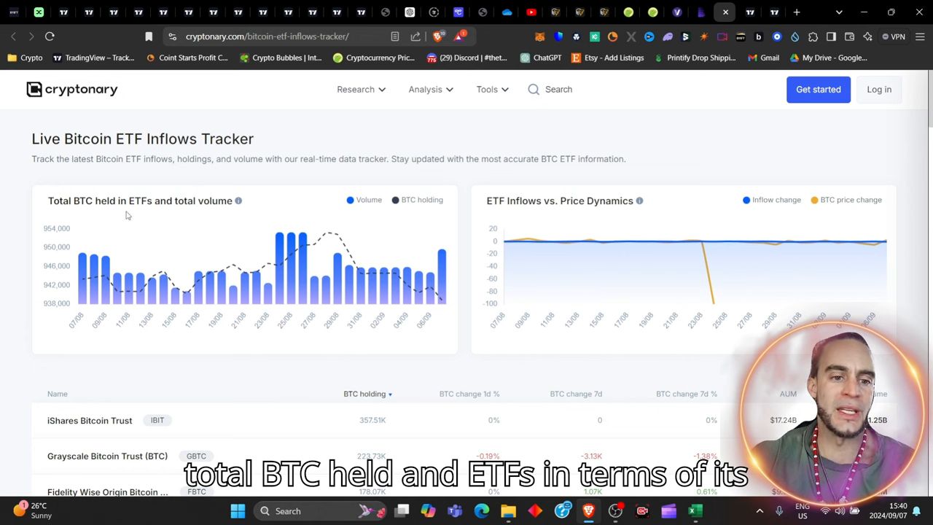
mouse_move(108, 289)
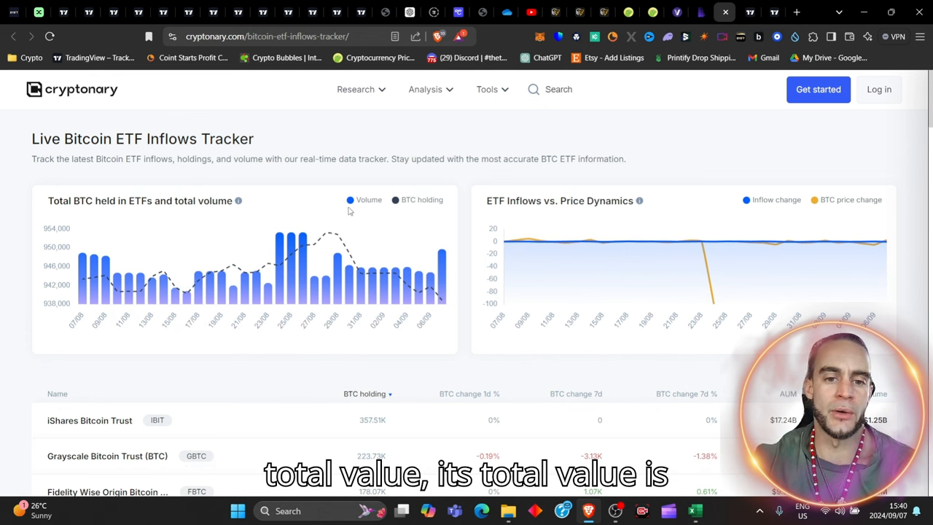
mouse_move(368, 274)
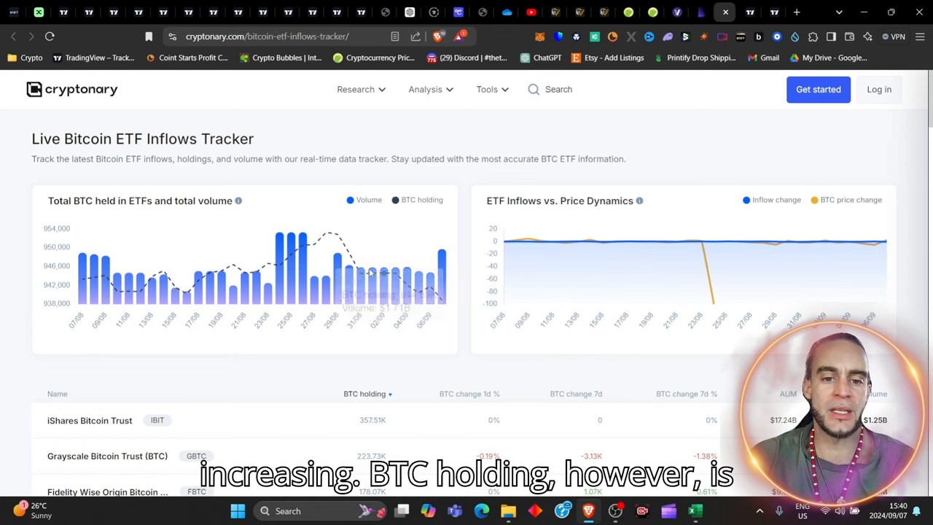
mouse_move(434, 277)
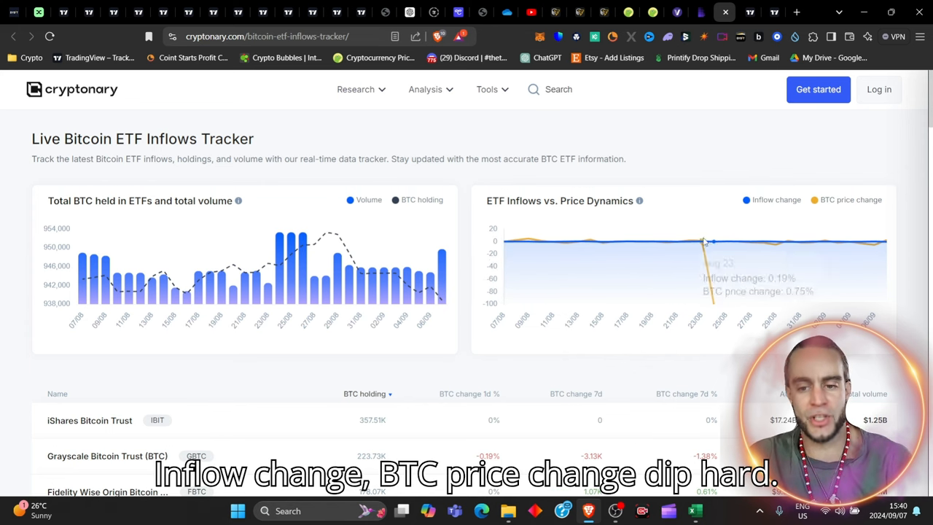
Step: Scroll past the inflow charts to the fund table led by iShares Bitcoin Trust's BTC holdings
scroll("down", 3)
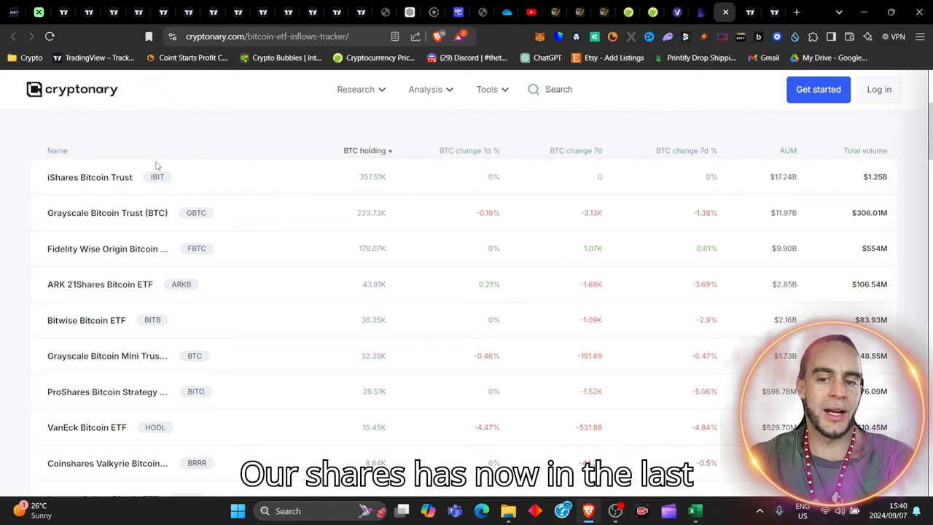
mouse_move(699, 207)
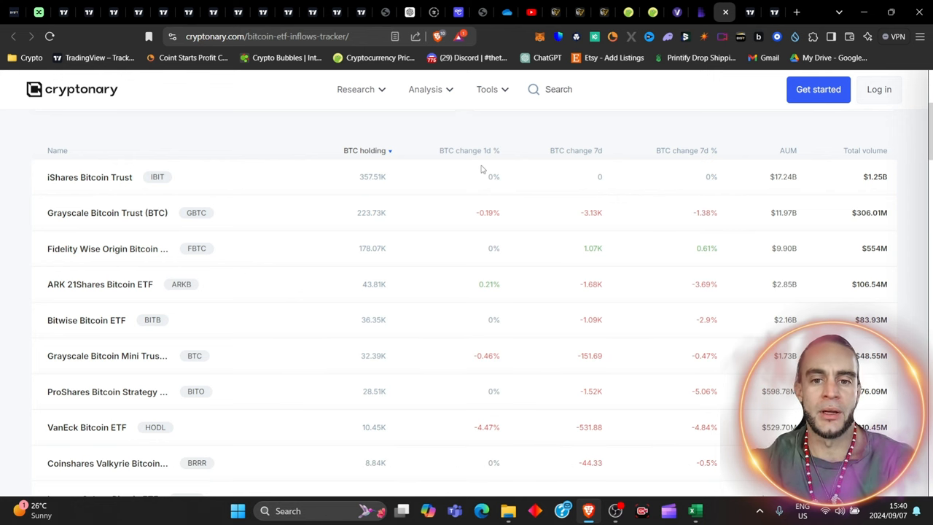
mouse_move(617, 247)
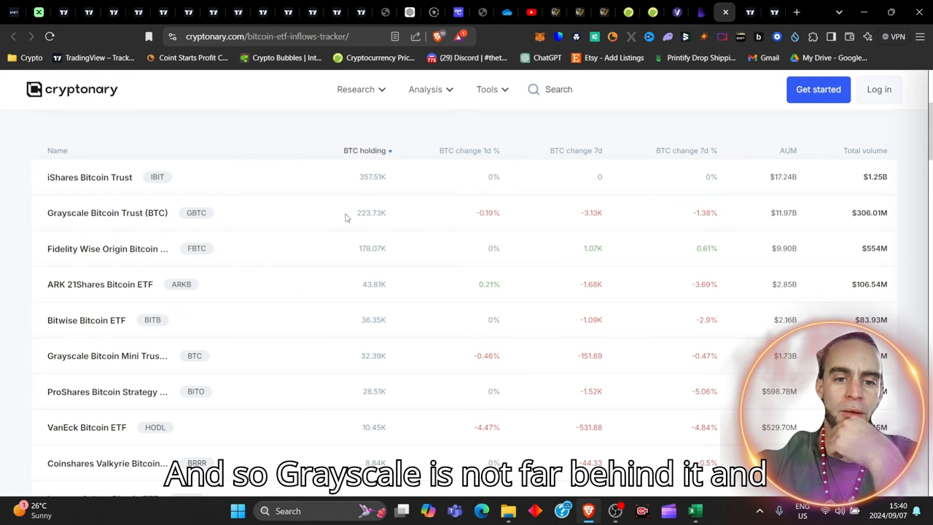
left_click(487, 89)
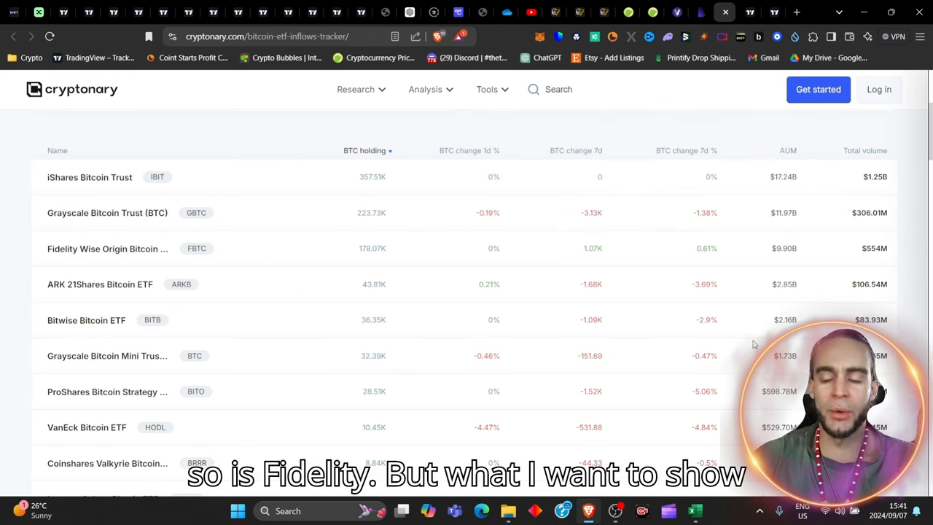
Step: Switch to the TradingView Bitcoin ETF performance table listing iShares, Grayscale and Fidelity returns
left_click(746, 12)
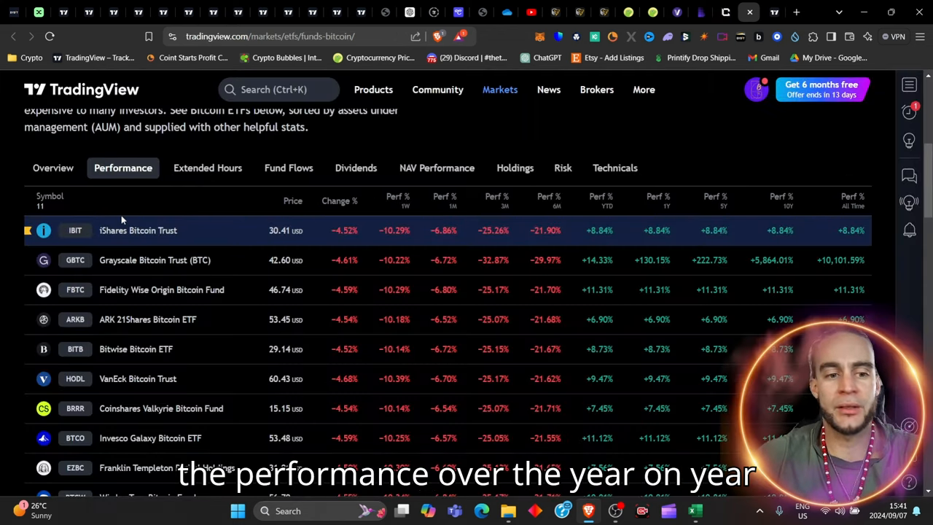
mouse_move(519, 219)
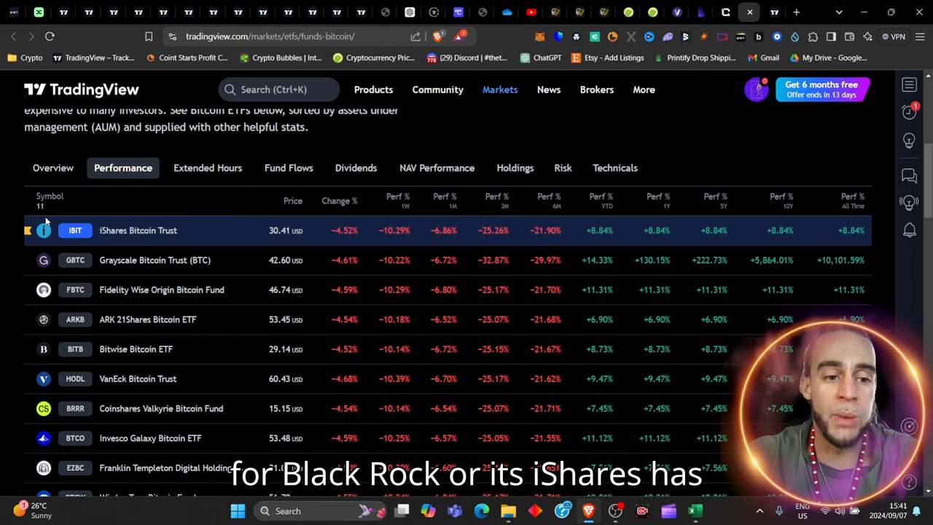
mouse_move(609, 240)
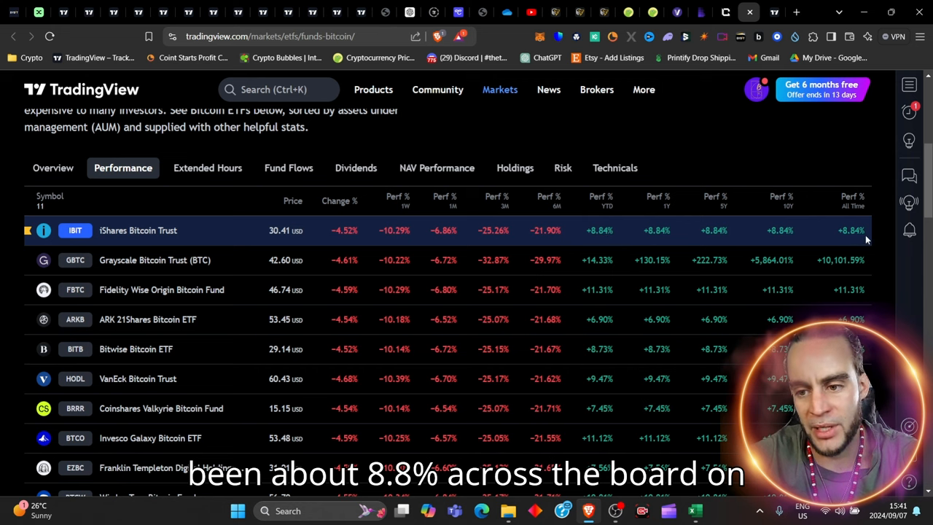
mouse_move(656, 235)
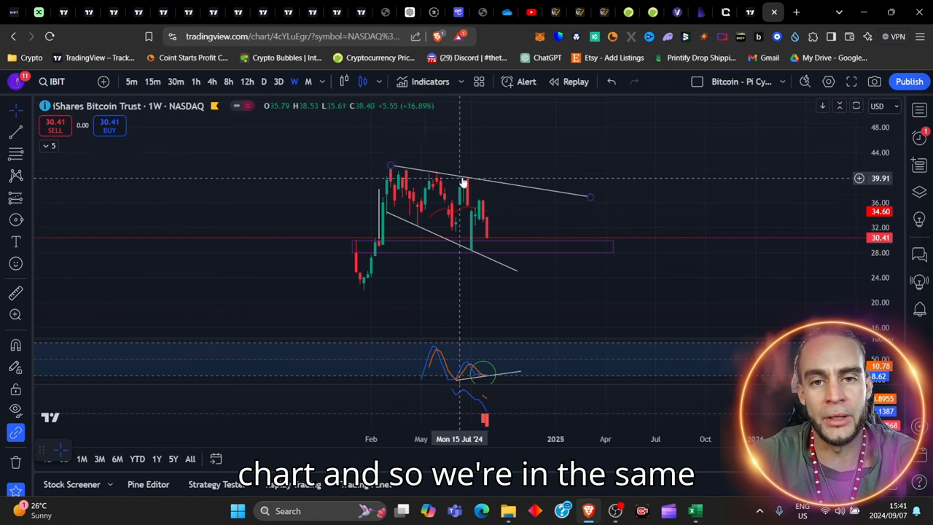
mouse_move(235, 12)
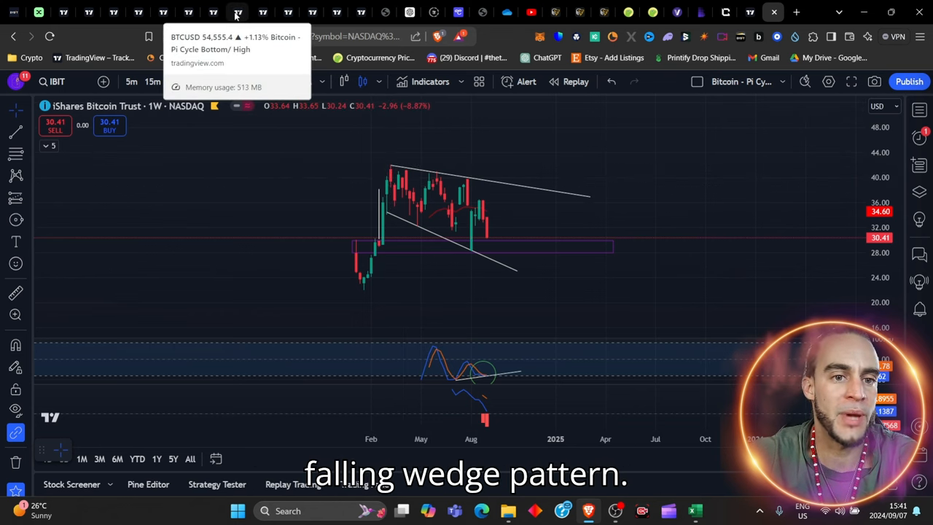
Step: Switch to the IBIT weekly chart with its drawn falling-wedge trendlines
left_click(234, 11)
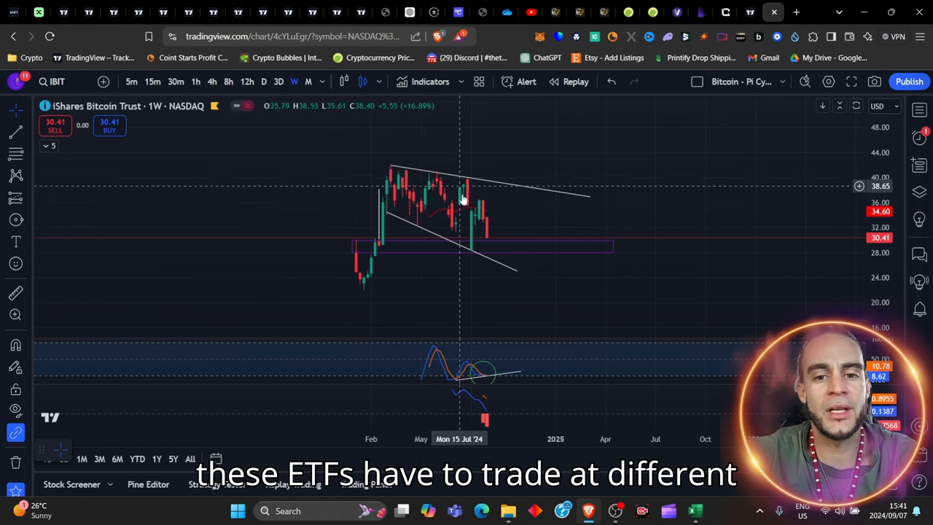
mouse_move(490, 233)
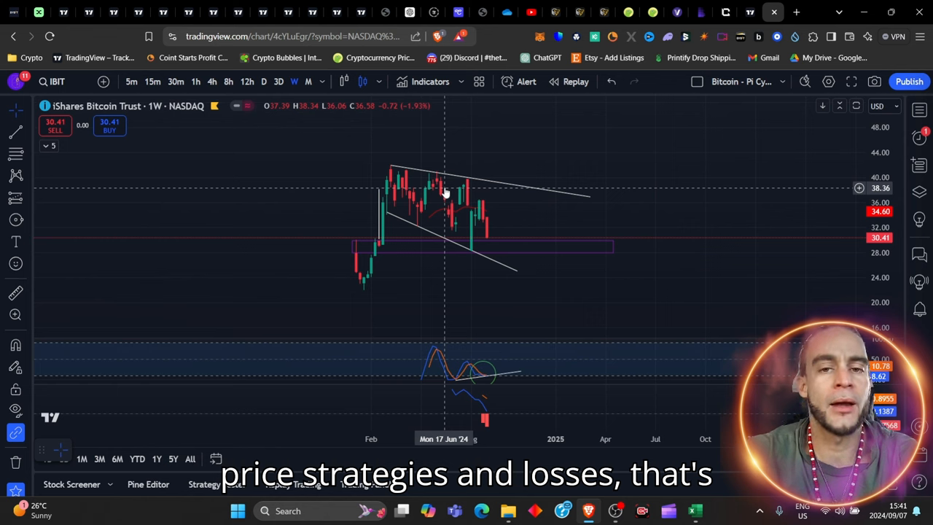
mouse_move(449, 175)
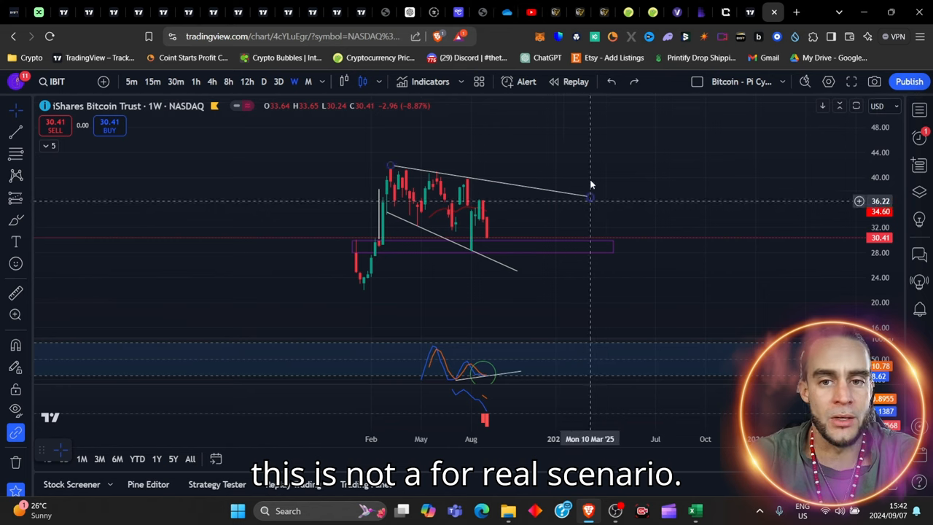
Step: Visit the YouTube channel's videos page, then return to the Cryptonary ETF holdings table
left_click(530, 11)
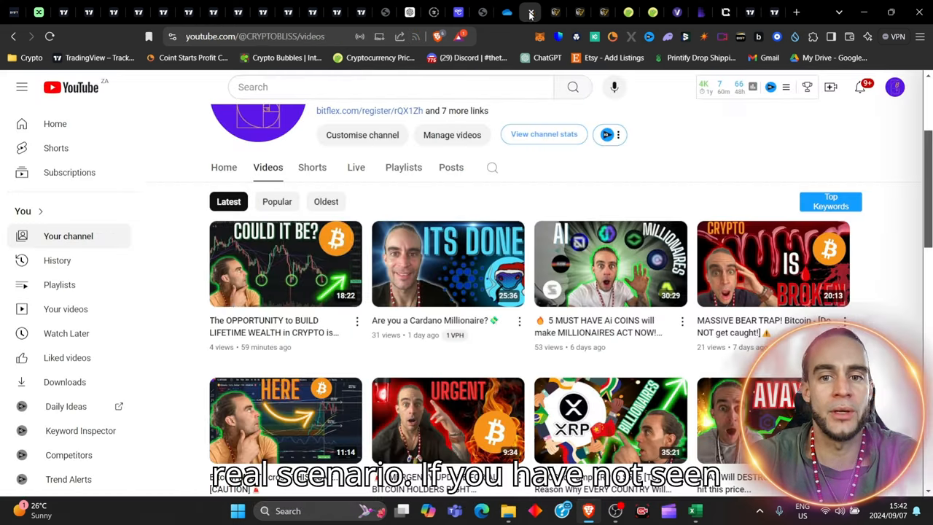
mouse_move(335, 338)
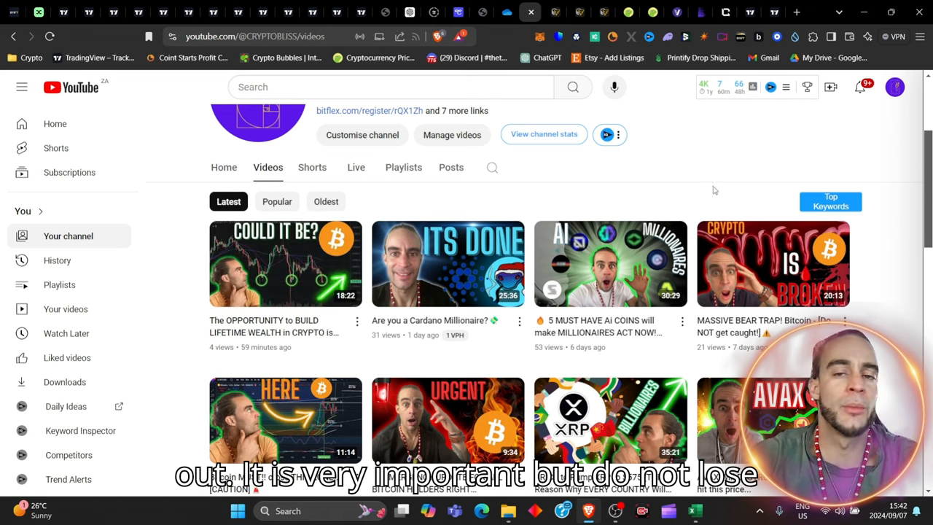
left_click(726, 11)
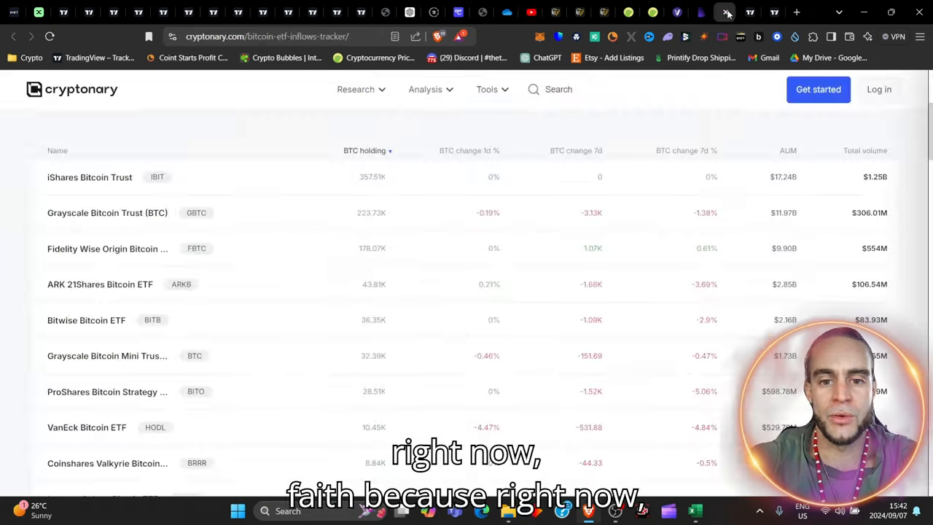
Step: Return to the TradingView performance table and read down to Franklin Templeton, WisdomTree and Tidal funds
left_click(729, 12)
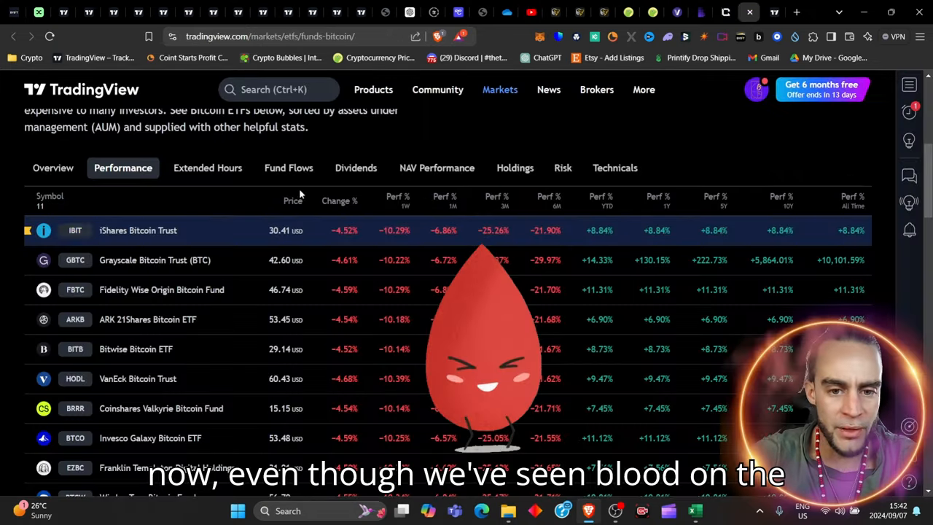
scroll("down", 3)
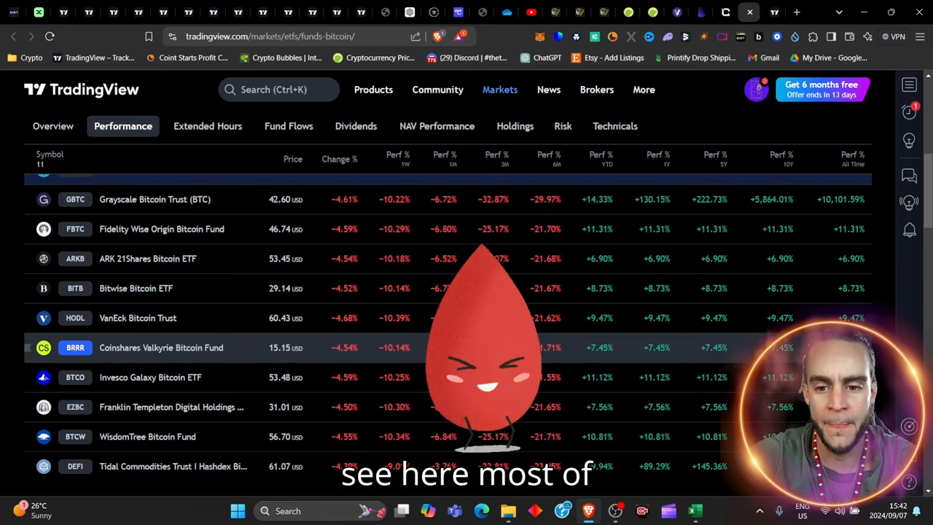
scroll("down", 3)
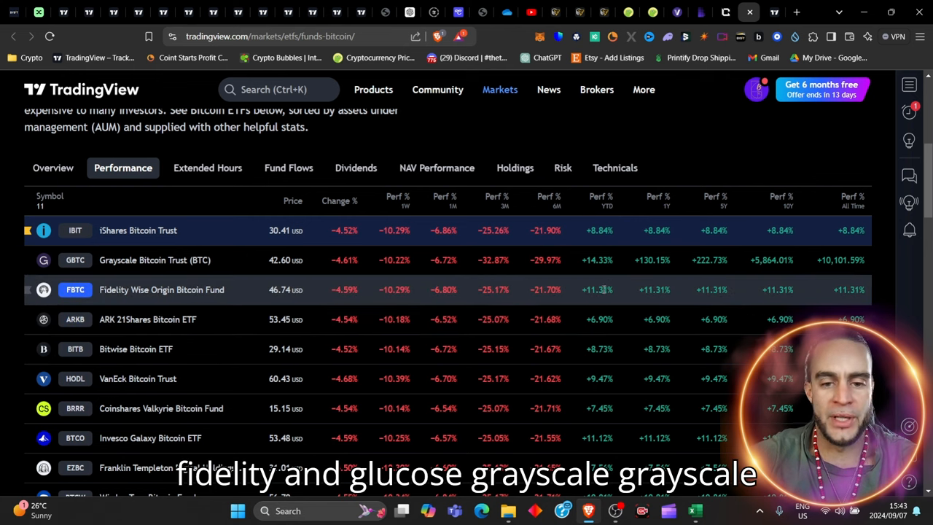
mouse_move(812, 265)
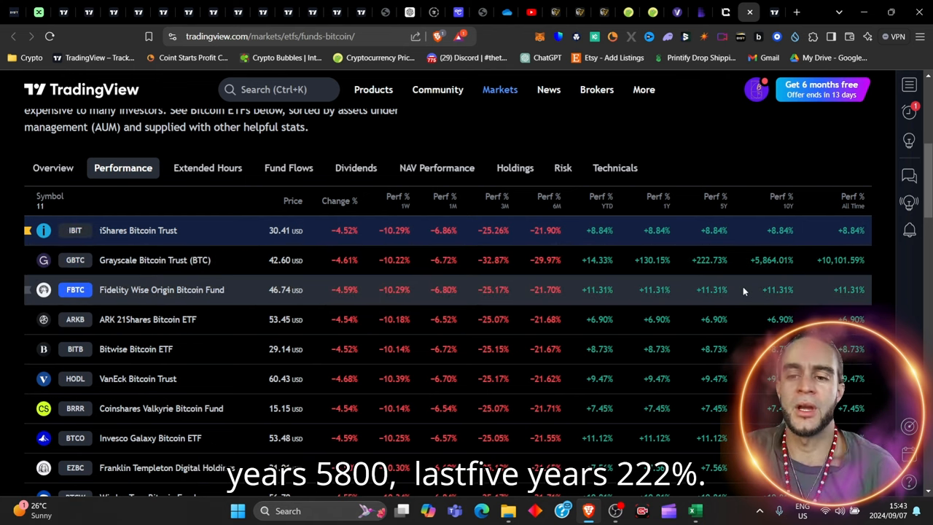
mouse_move(688, 277)
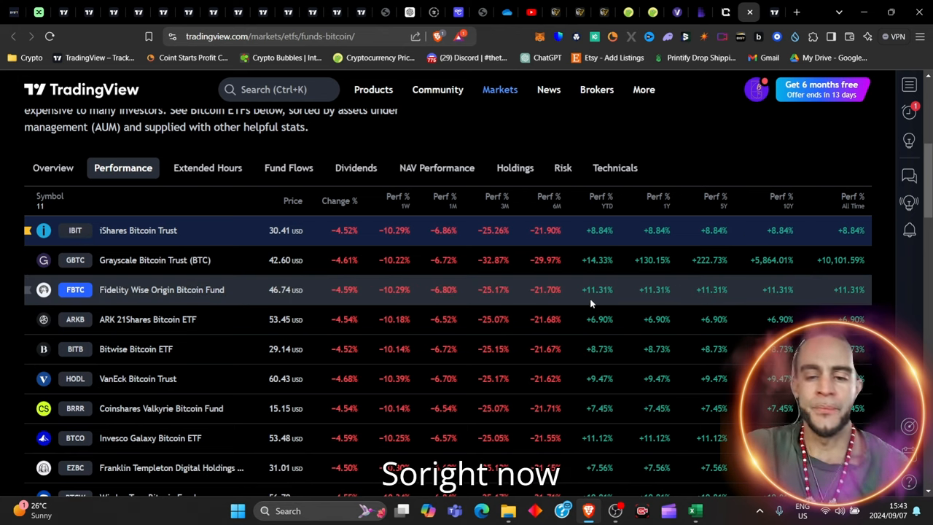
scroll("down", 3)
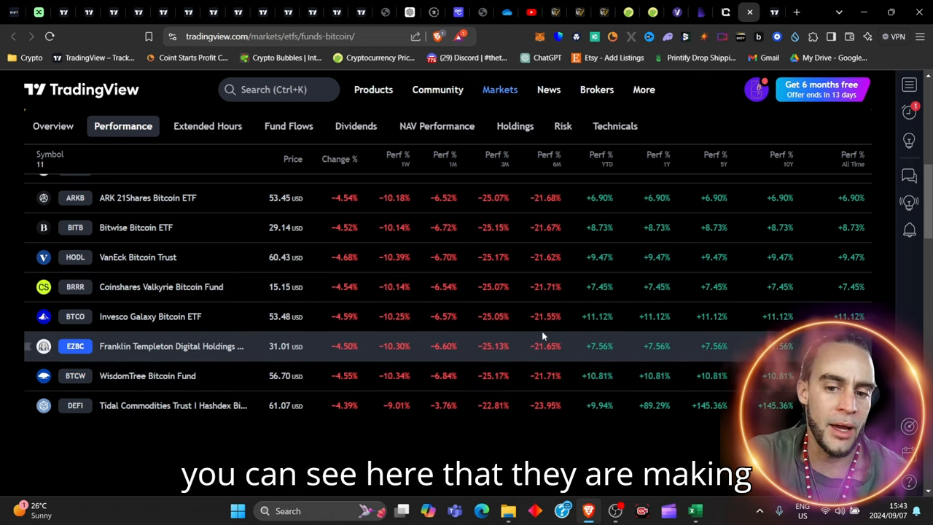
mouse_move(592, 386)
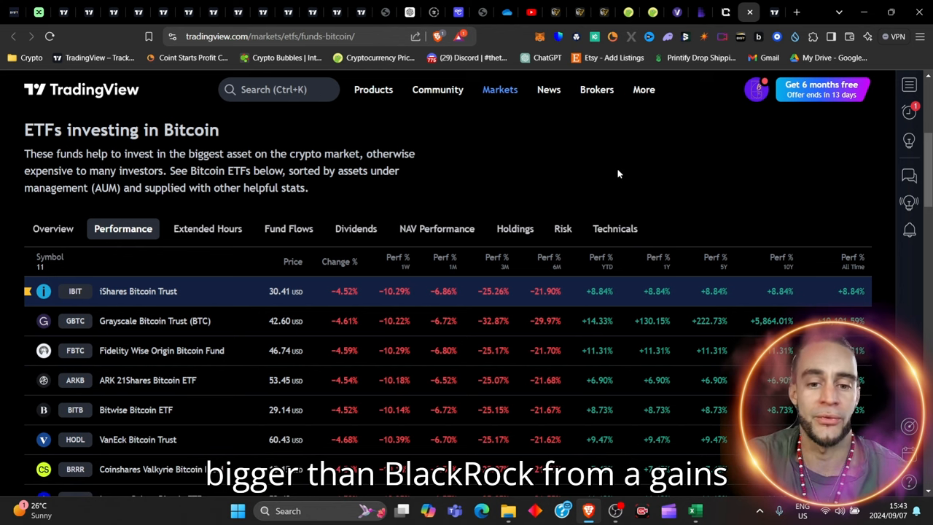
mouse_move(609, 178)
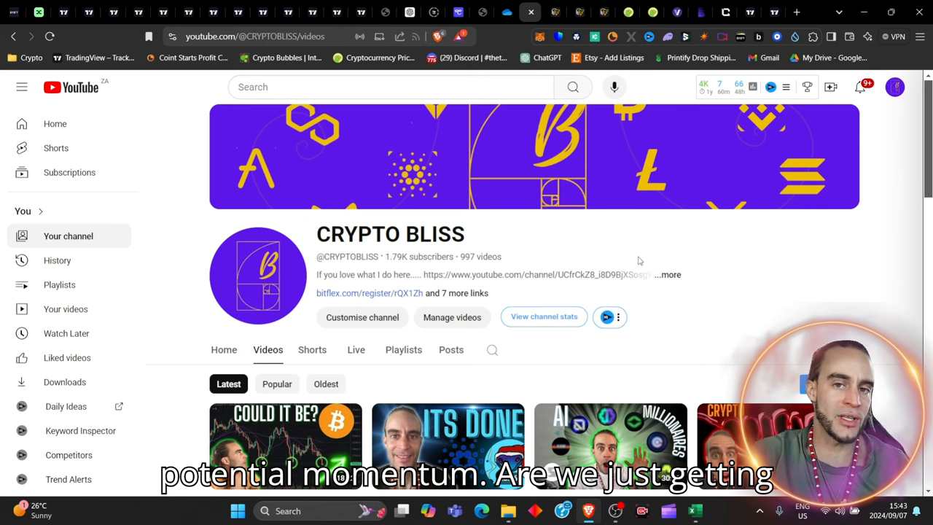
Step: Scroll the CRYPTO BLISS channel page down to its latest Videos list
scroll("down", 3)
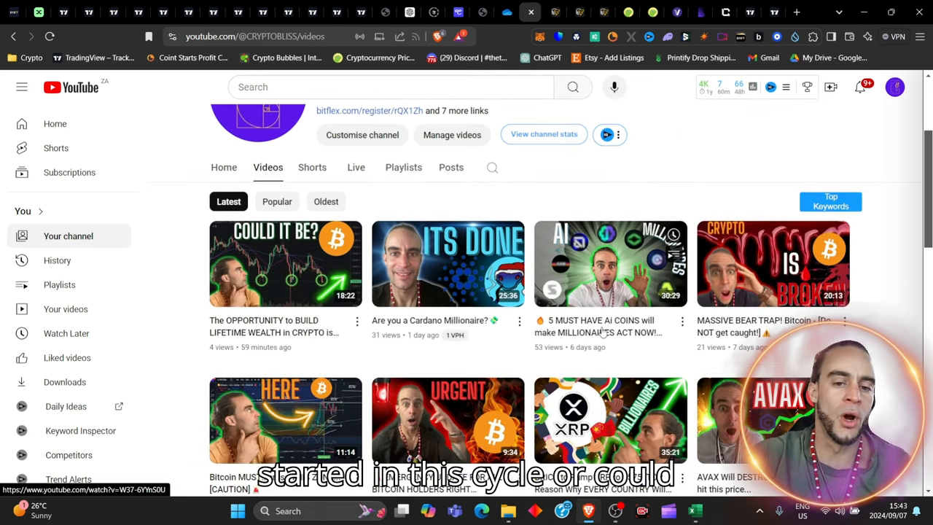